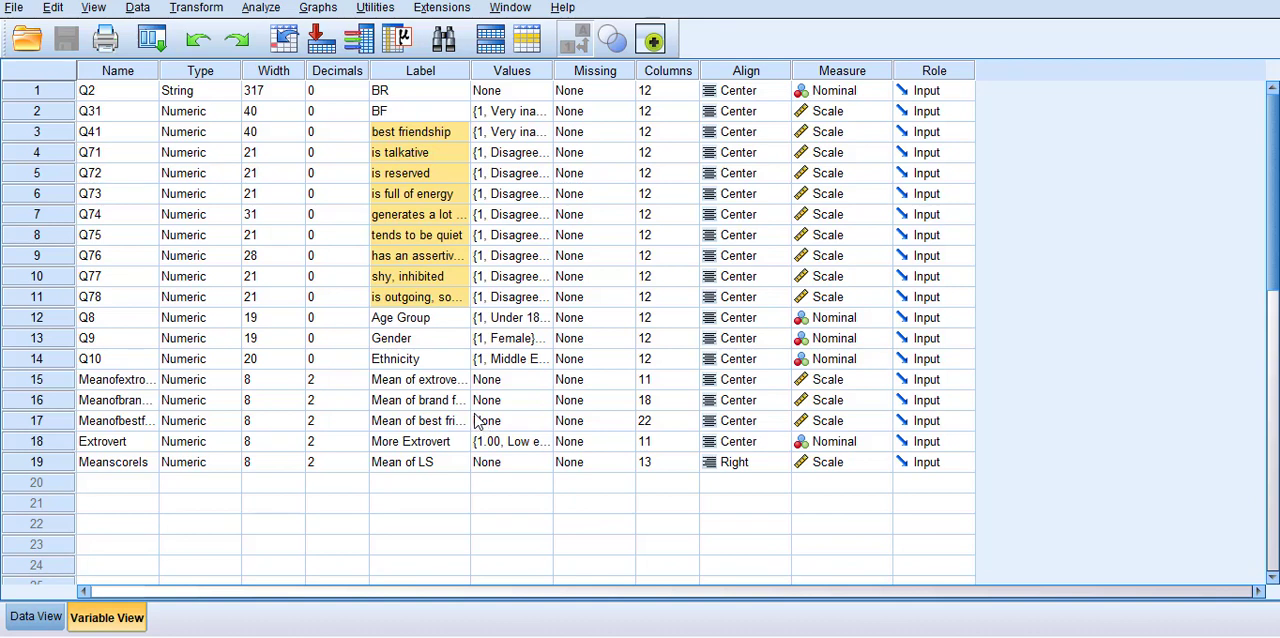
mouse_move(390, 277)
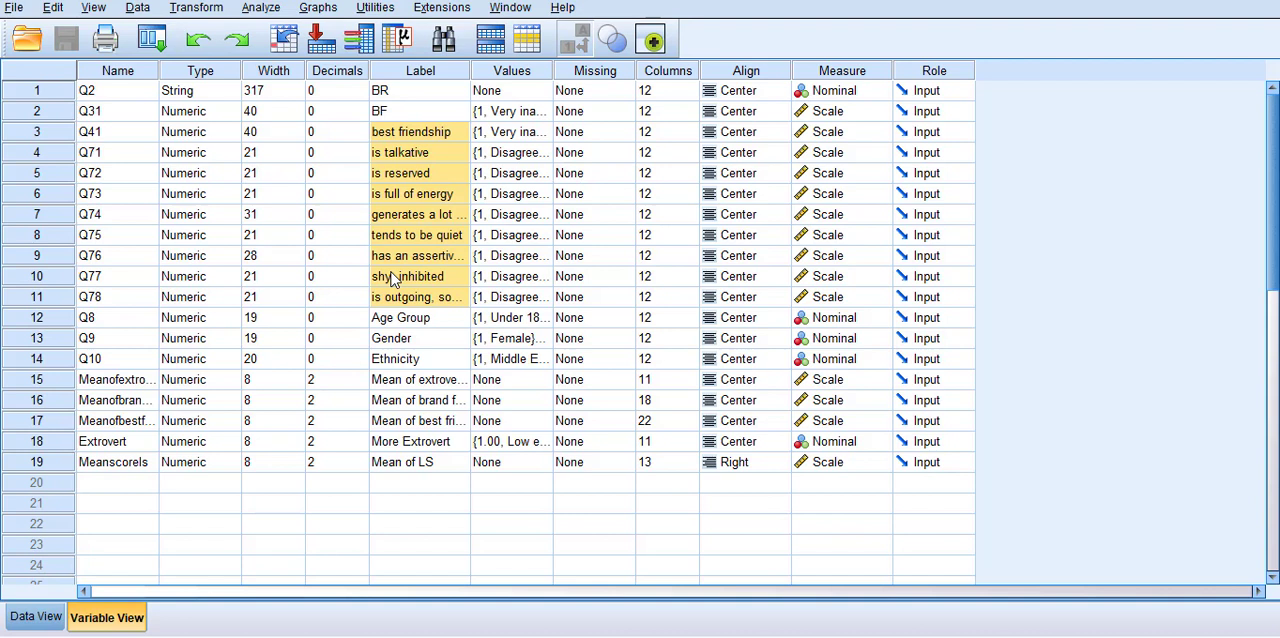
mouse_move(470, 228)
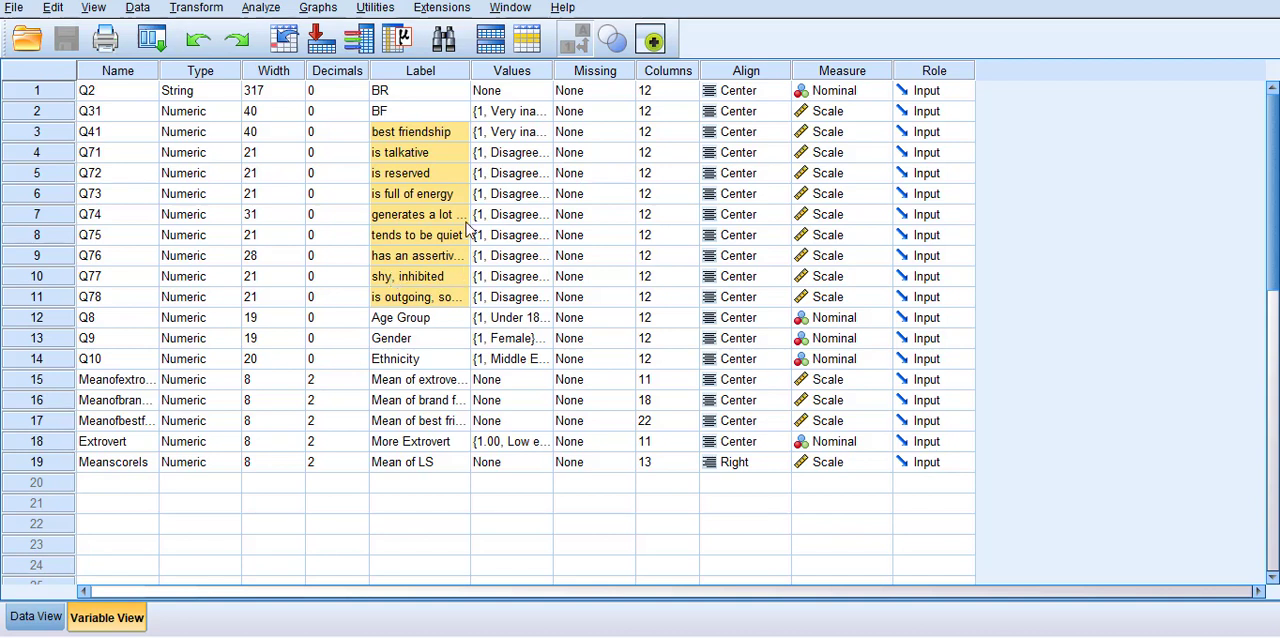
mouse_move(452, 330)
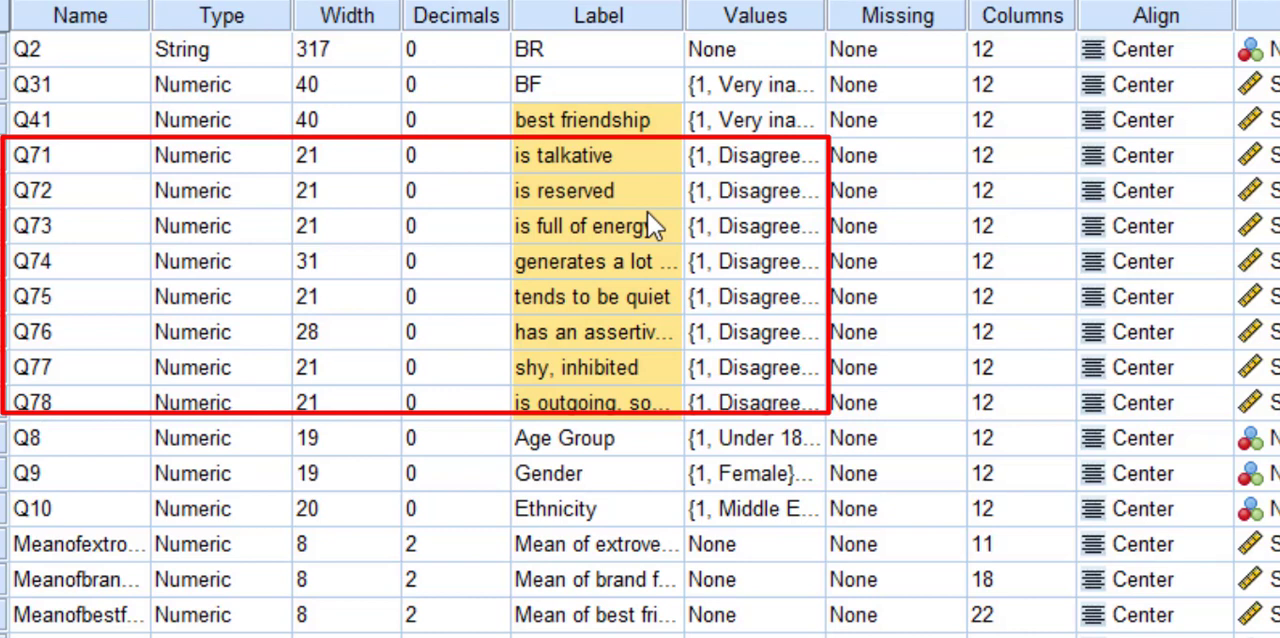
mouse_move(650, 160)
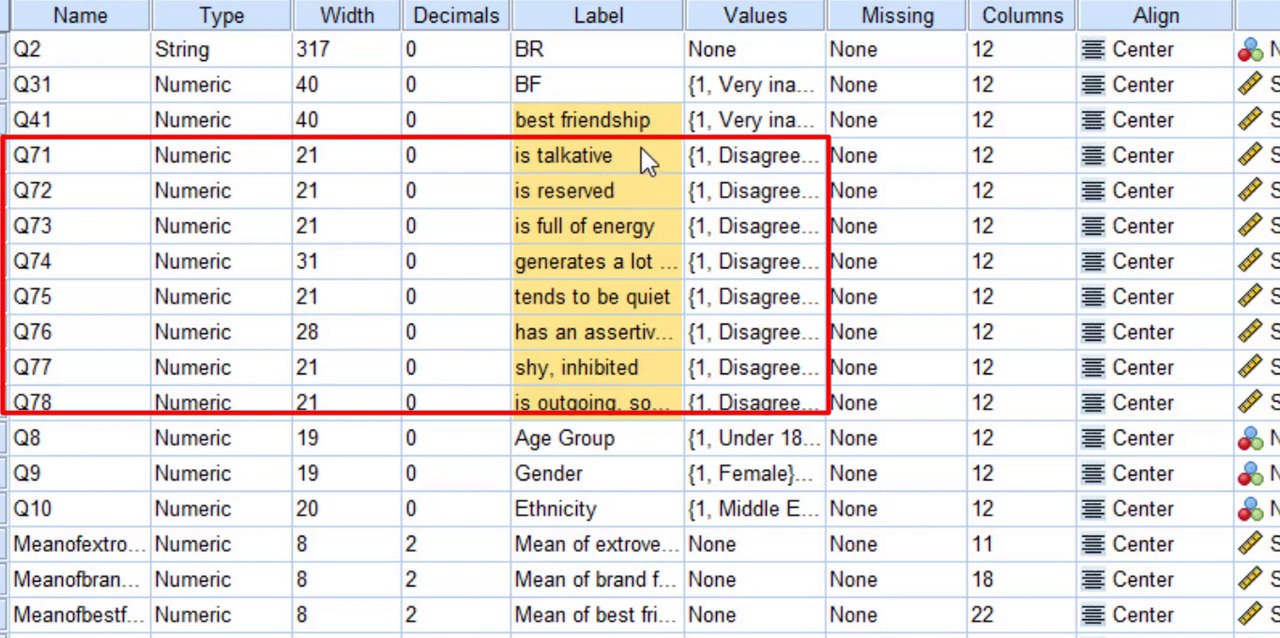
mouse_move(613, 150)
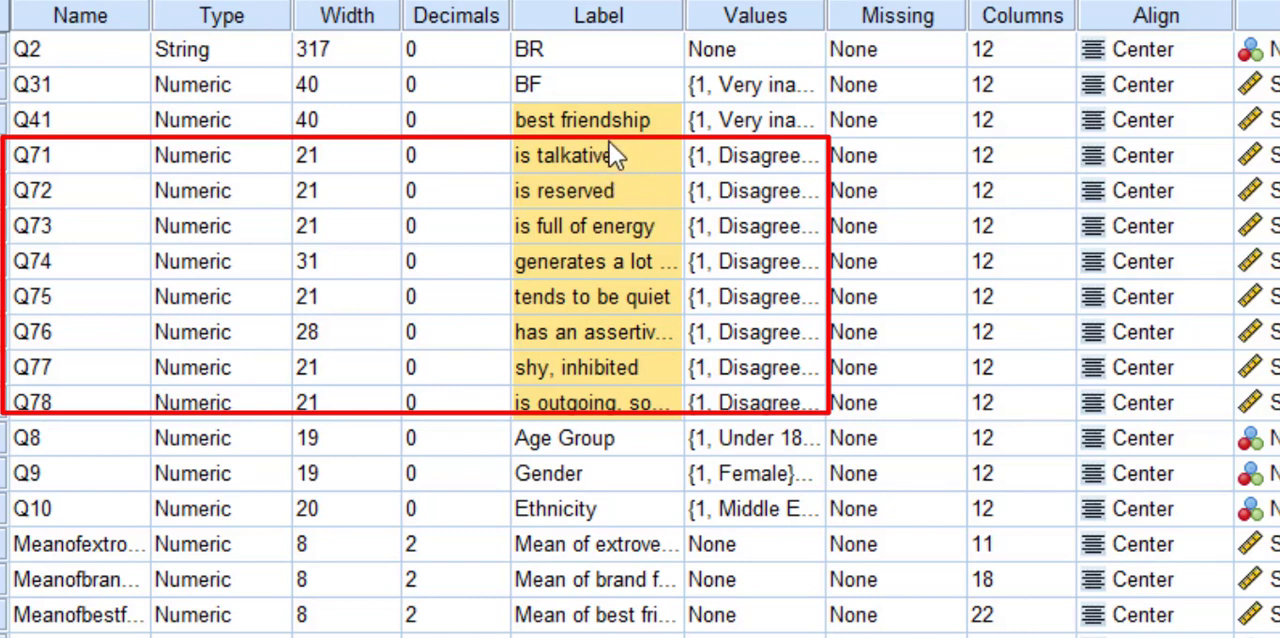
mouse_move(620, 150)
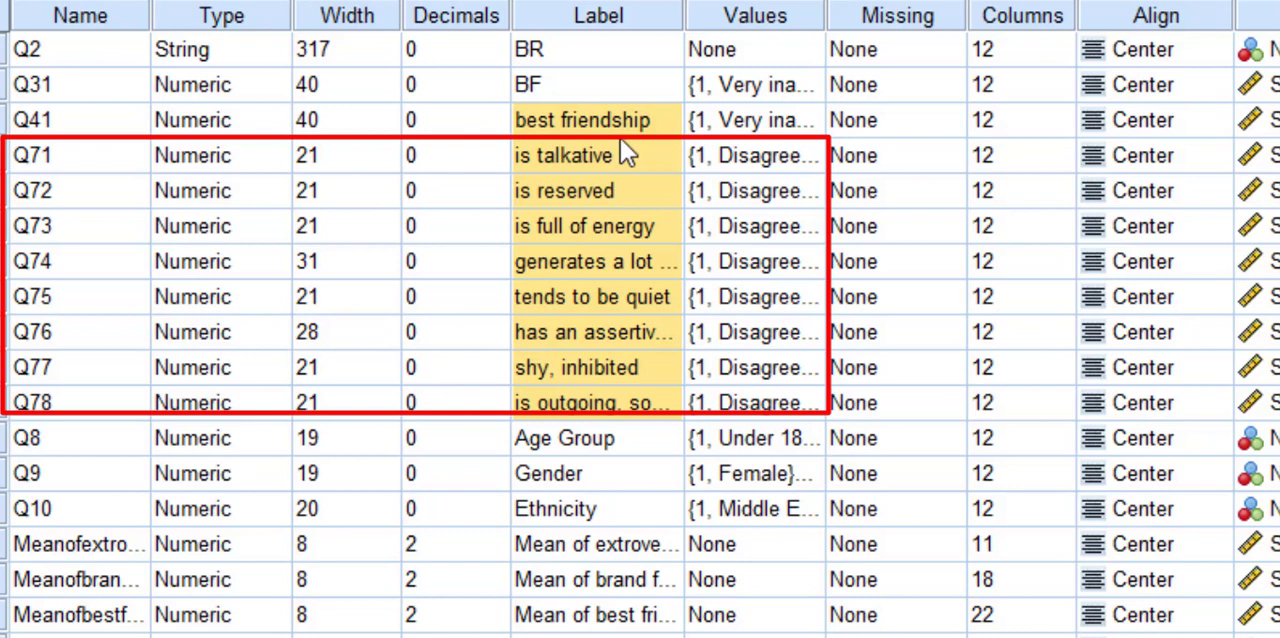
mouse_move(585, 438)
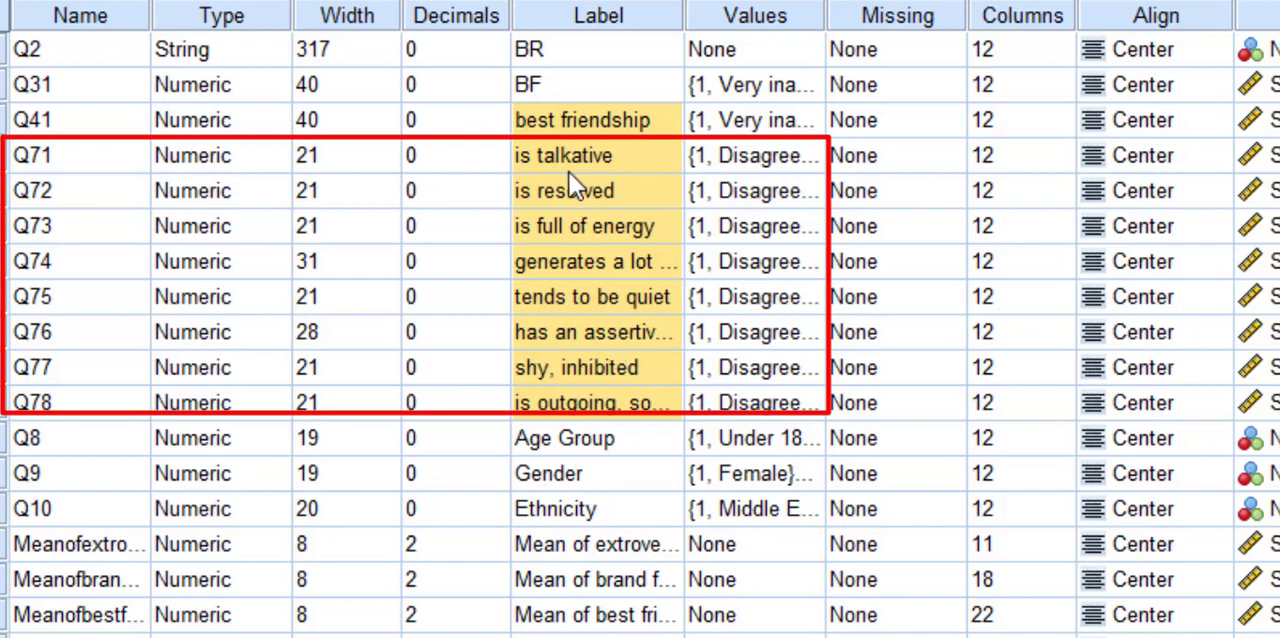
mouse_move(585, 195)
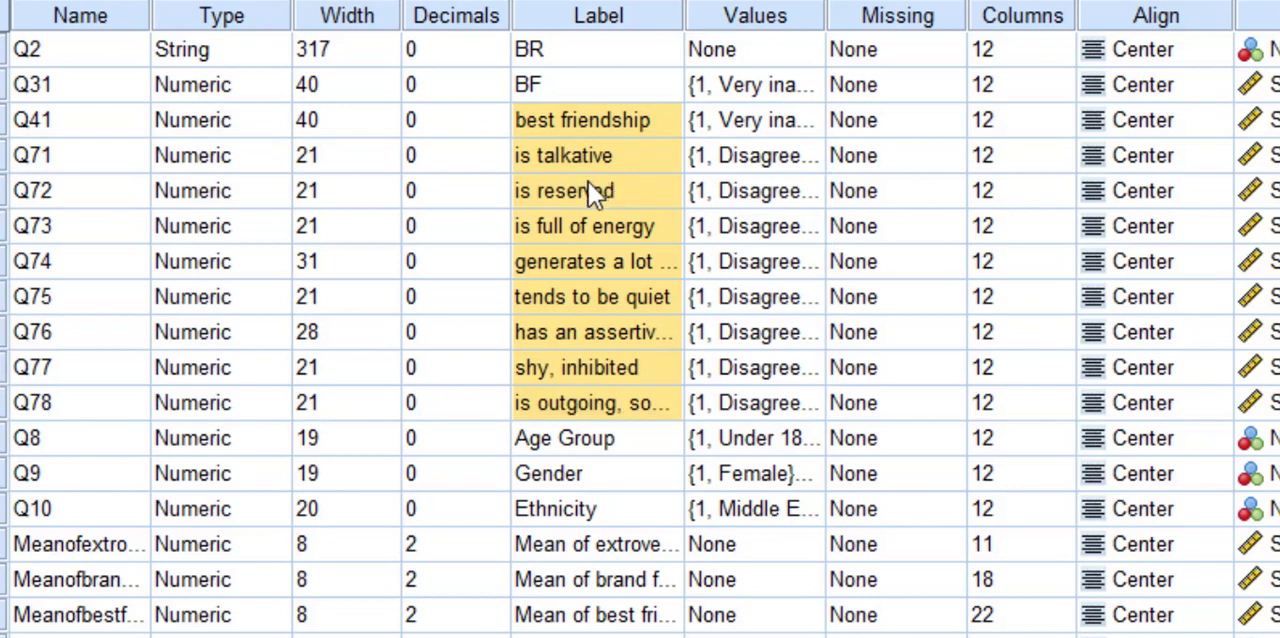
mouse_move(538, 163)
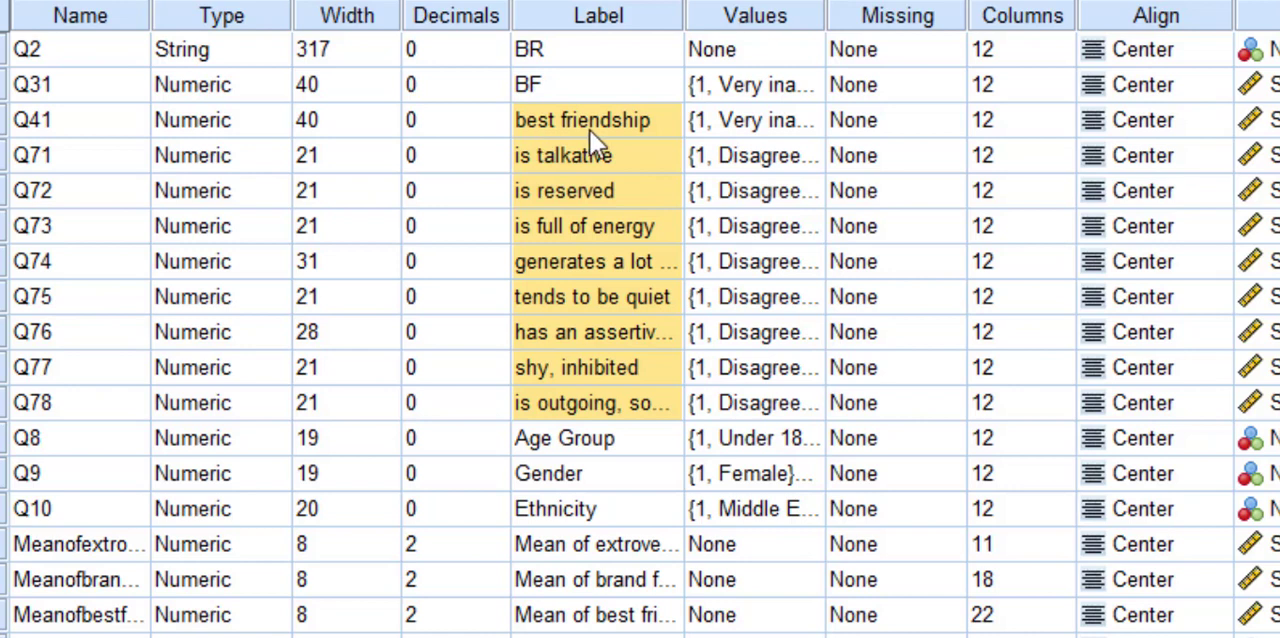
Step: Single out the reverse-worded items Q72 'is reserved', Q75 'tends to be quiet' and Q77 'shy, inhibited'
click(595, 155)
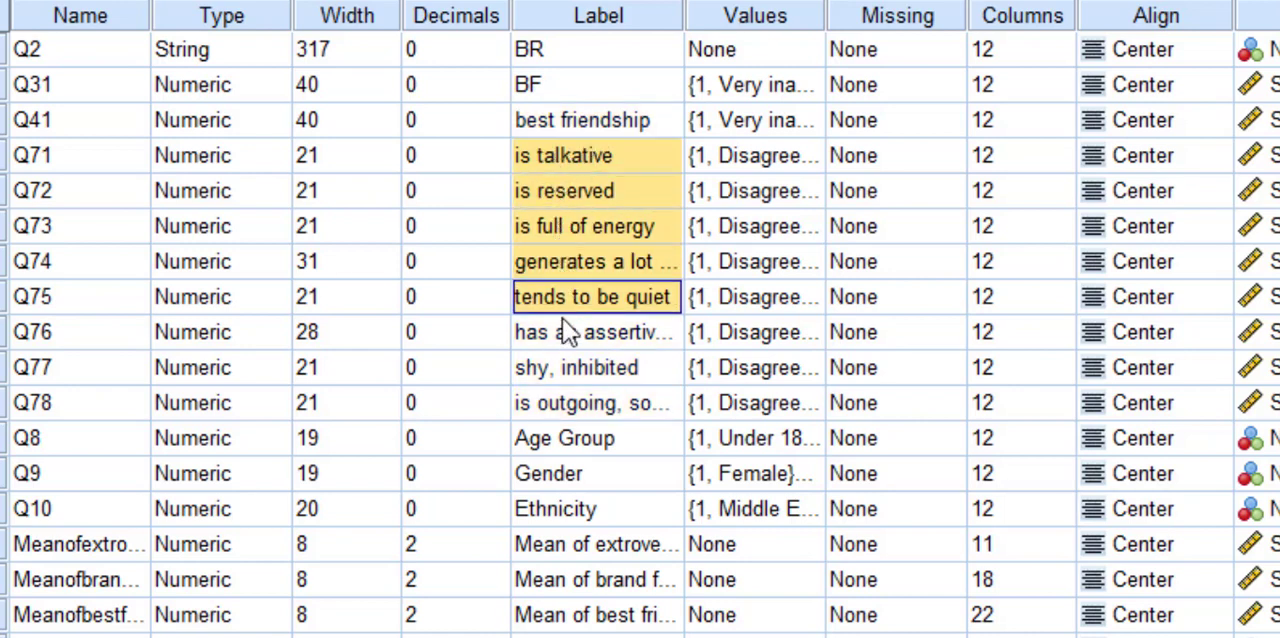
click(595, 367)
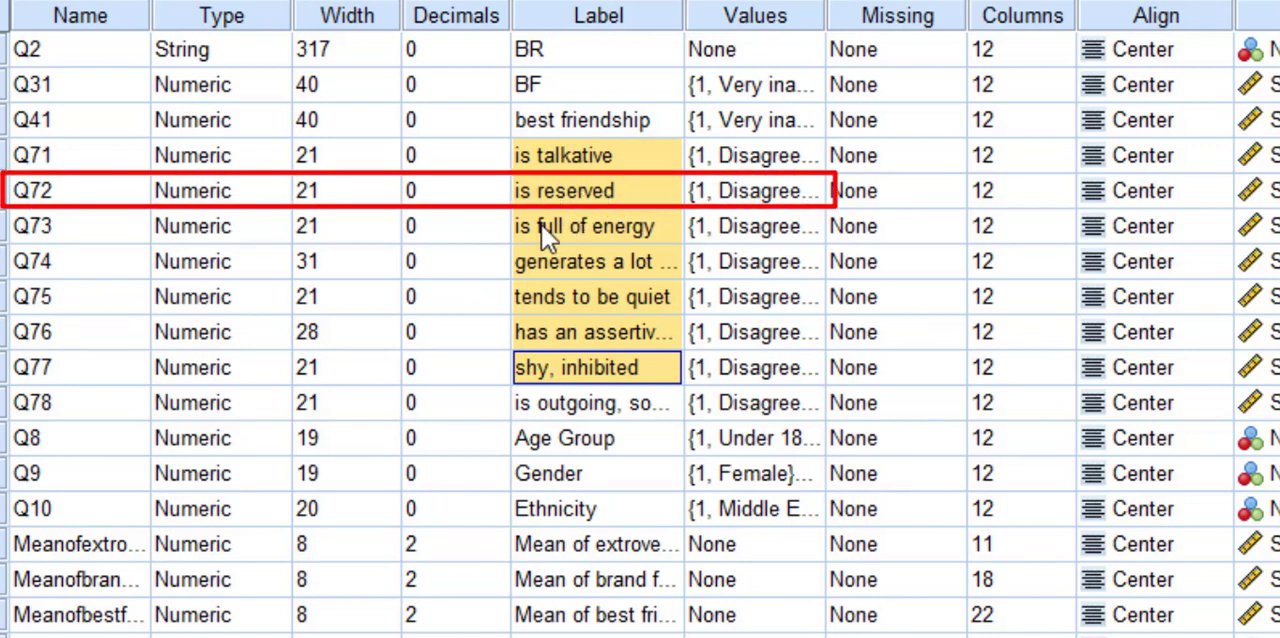
mouse_move(582, 290)
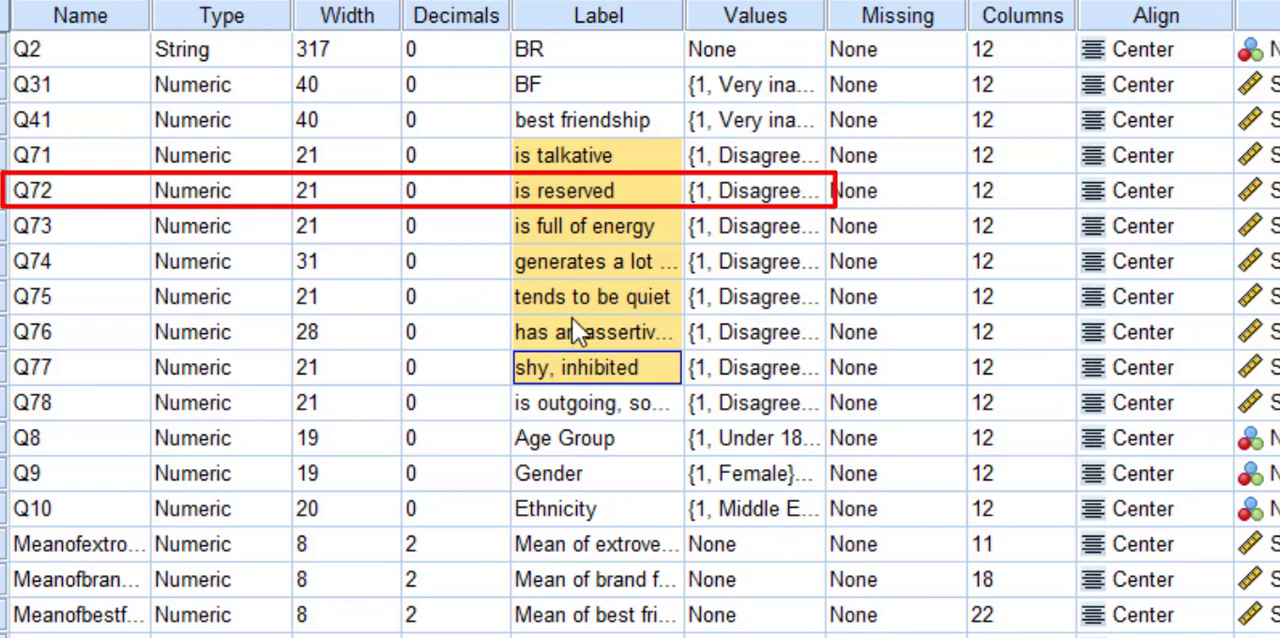
mouse_move(645, 318)
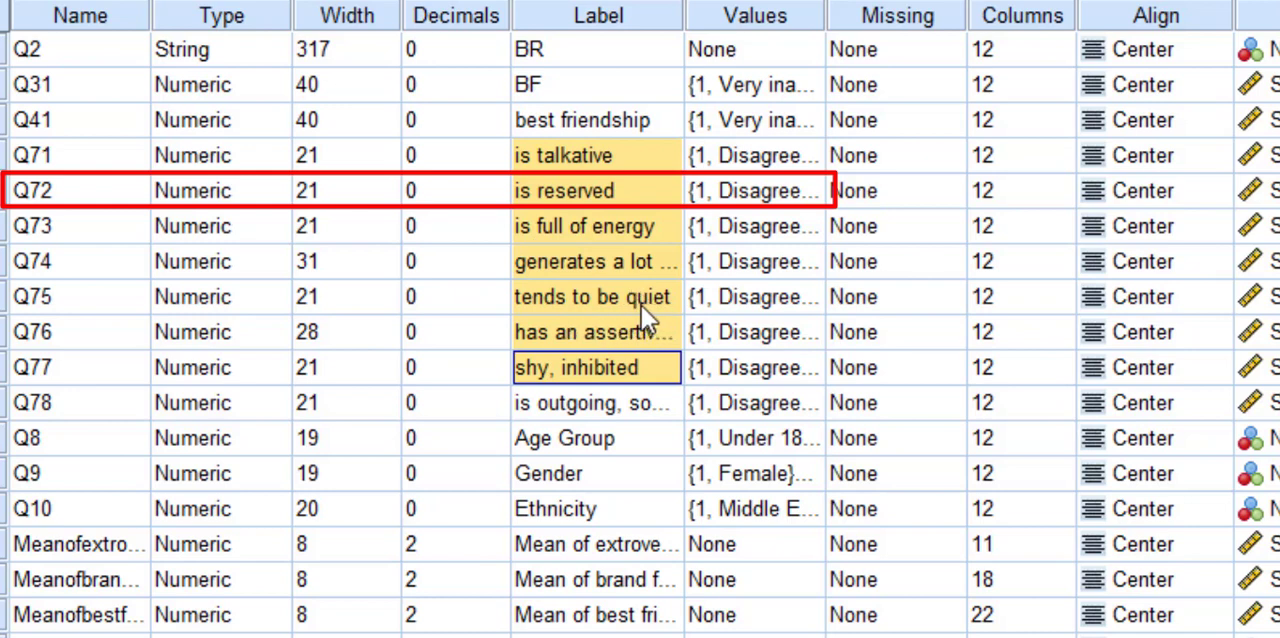
click(596, 367)
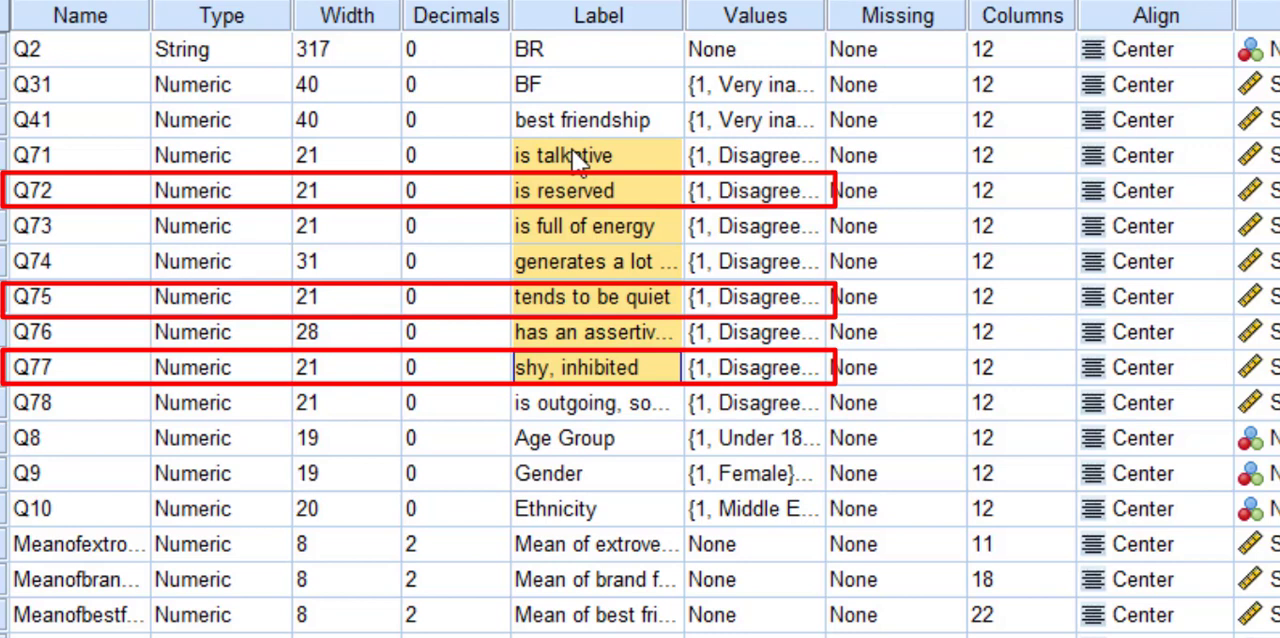
mouse_move(540, 155)
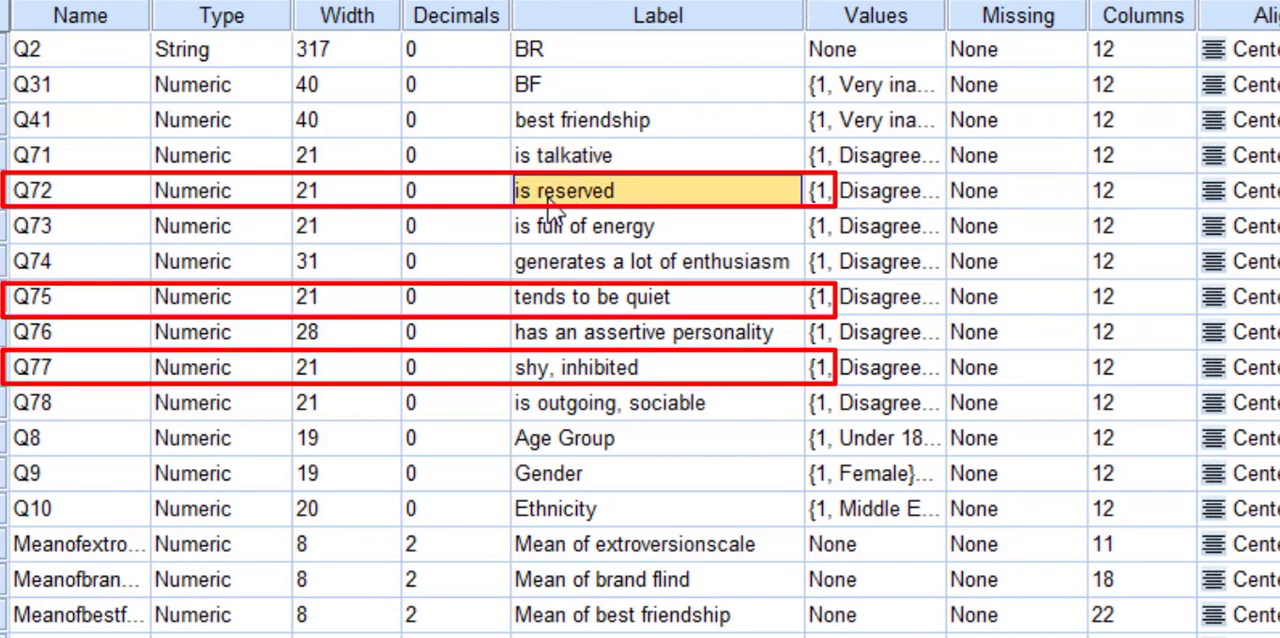
mouse_move(548, 220)
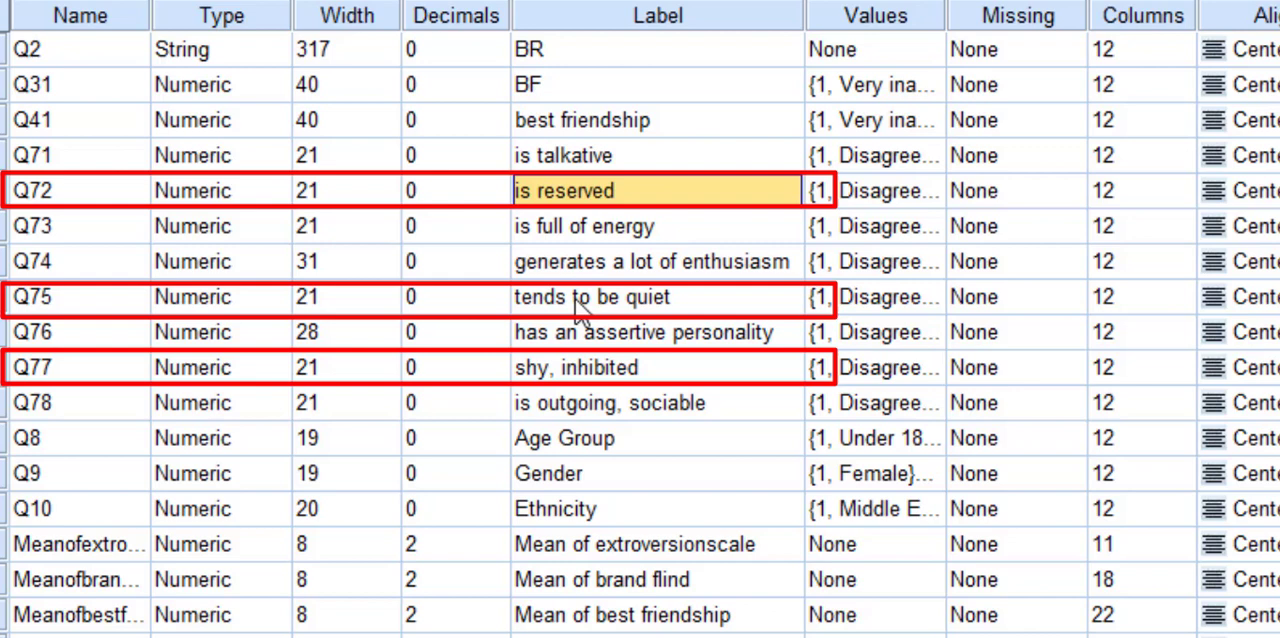
mouse_move(475, 220)
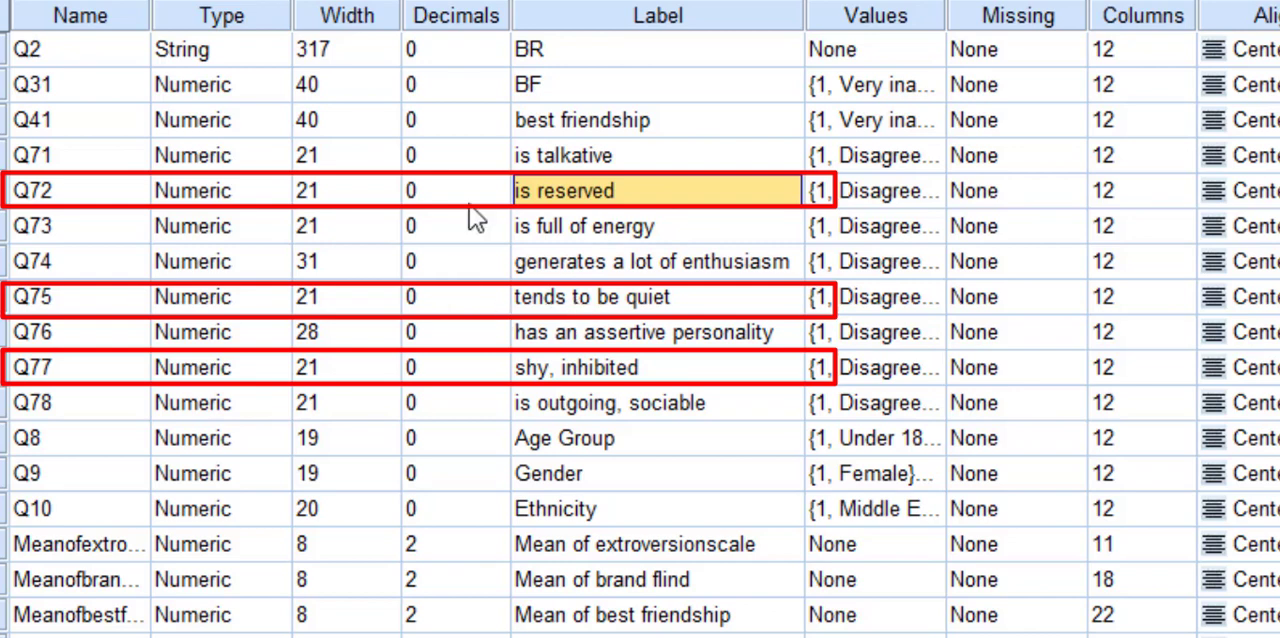
mouse_move(575, 235)
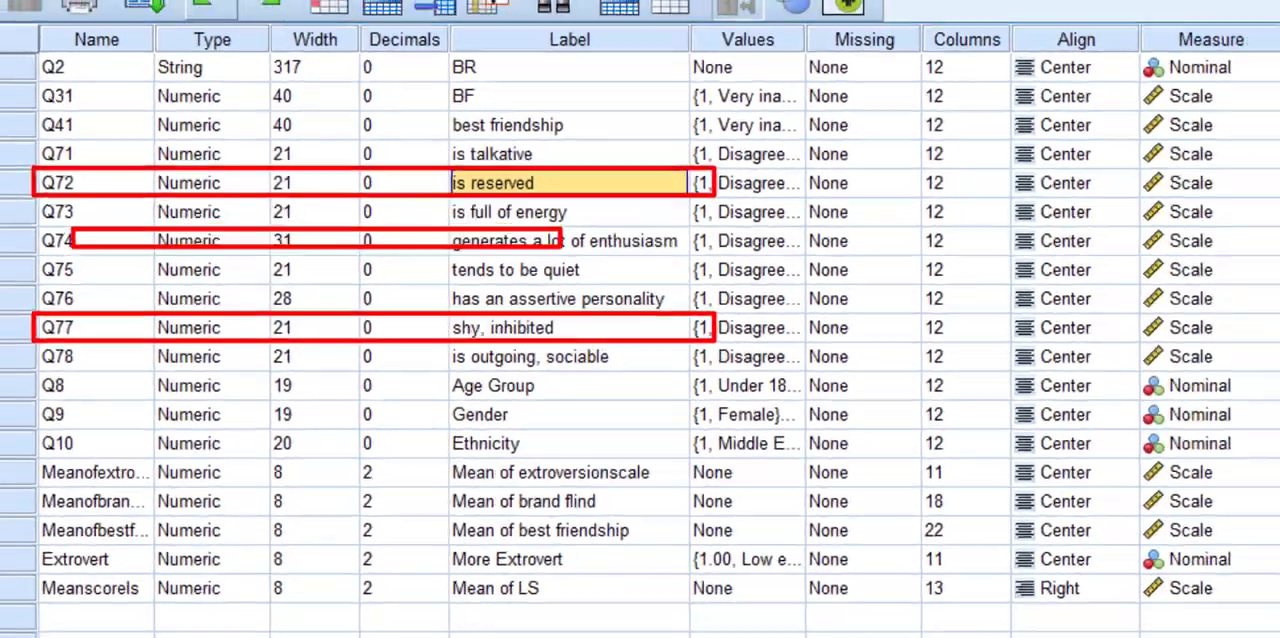
Step: Start Recode into Same Variables and move Q72, Q75 and Q77 into the variables to recode
click(133, 8)
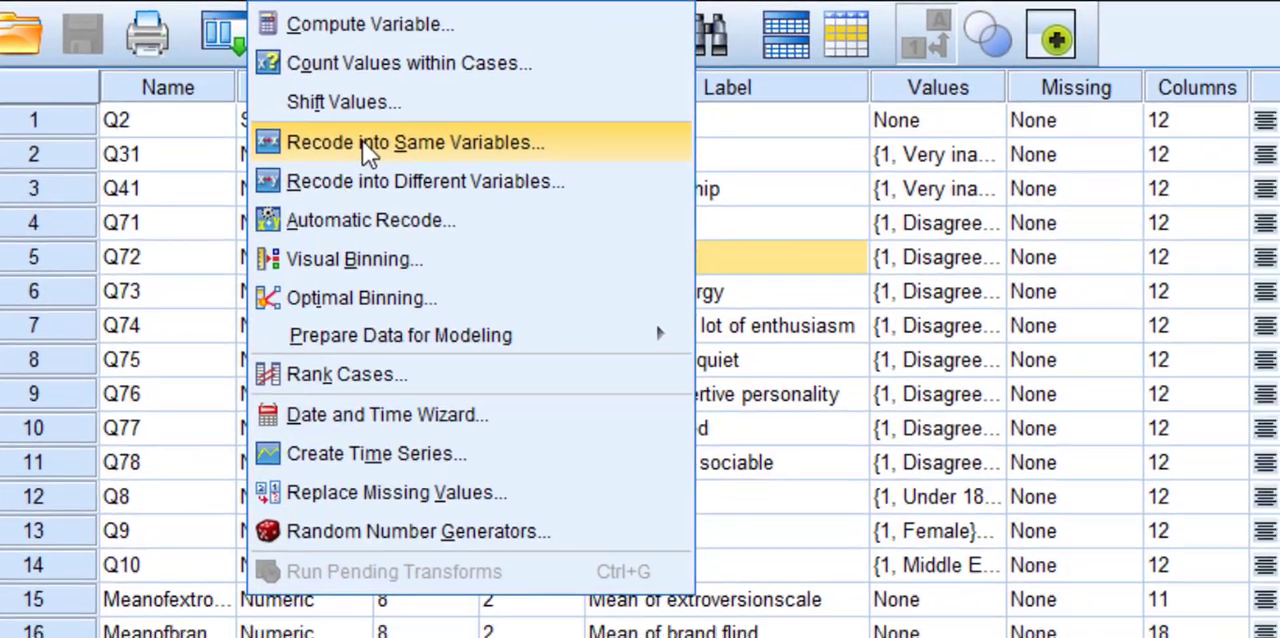
click(413, 142)
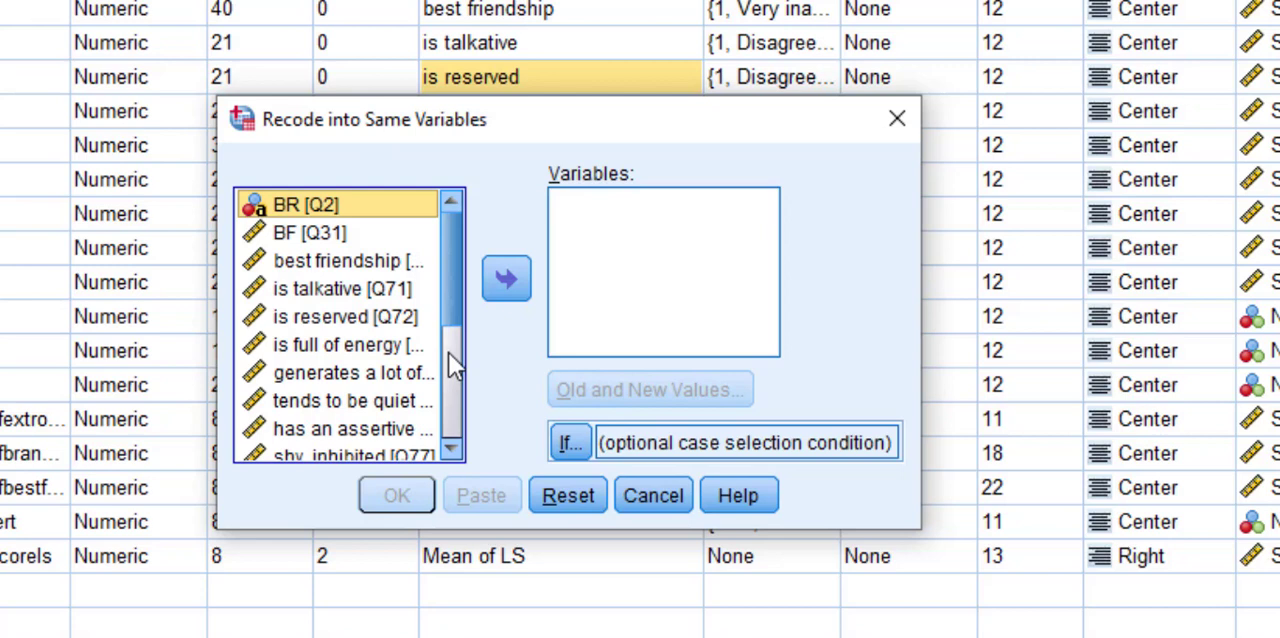
scroll(down, 3)
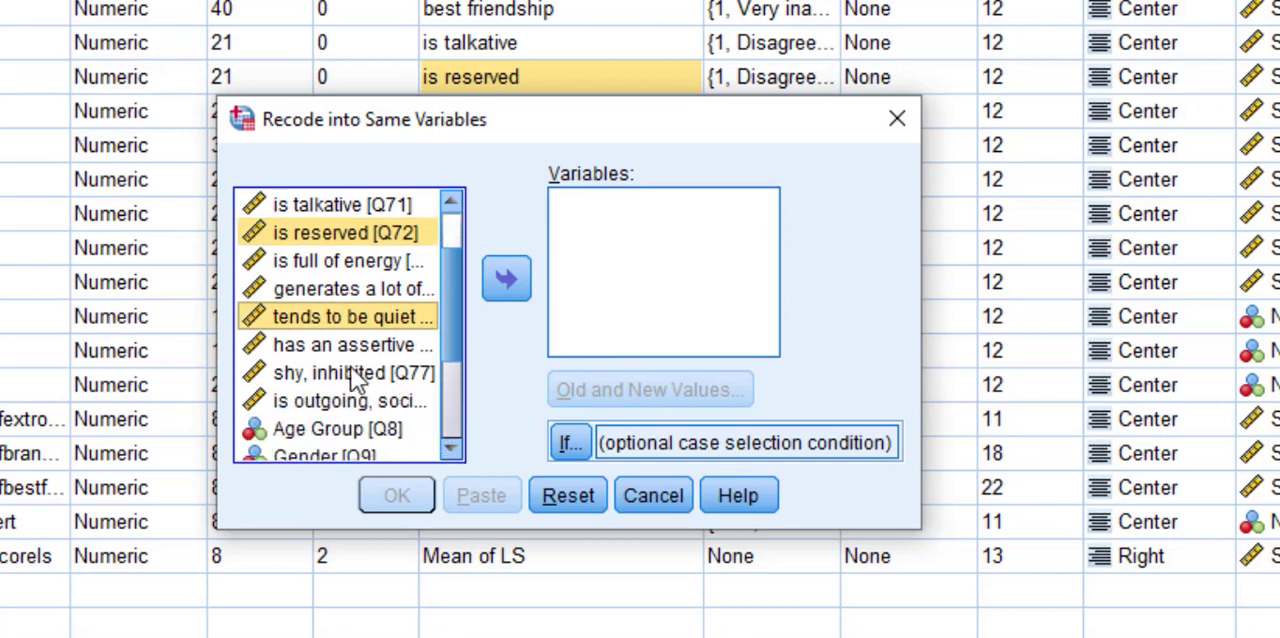
click(351, 372)
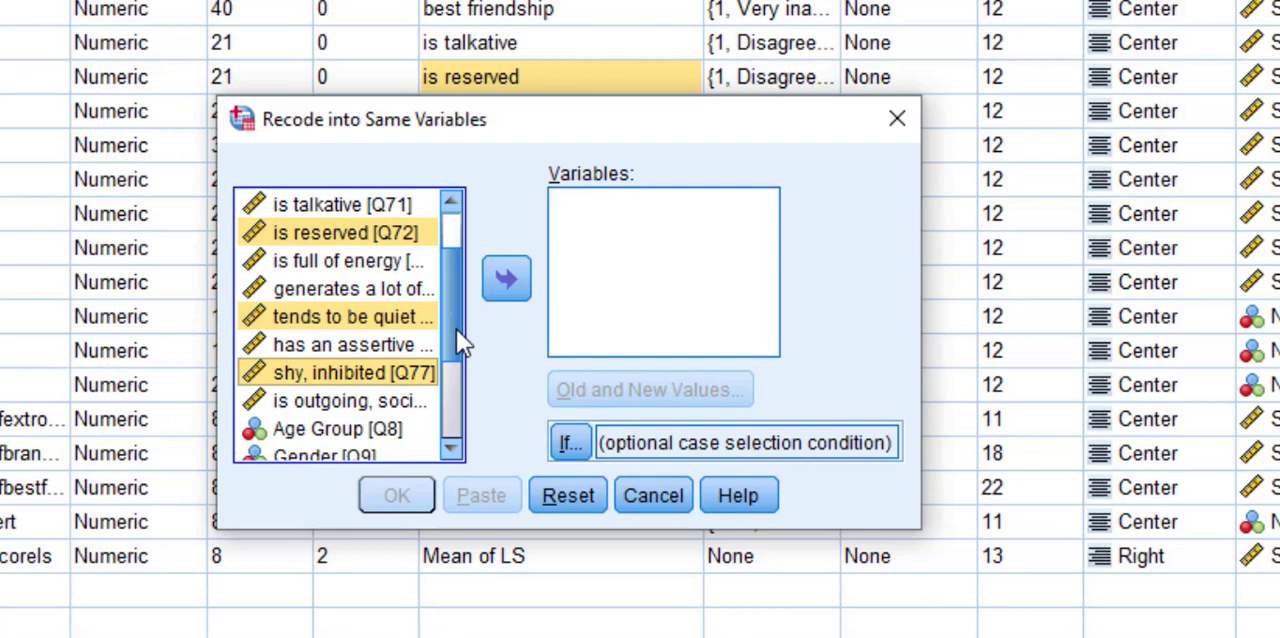
click(506, 278)
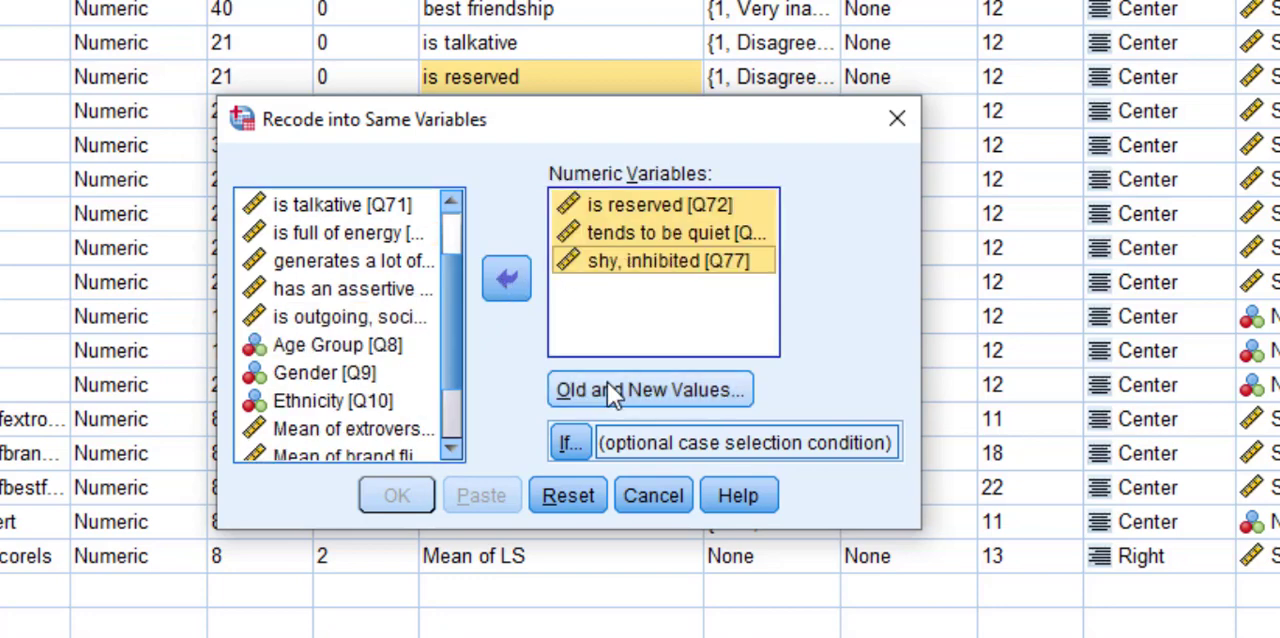
Step: Enter the old-to-new recode rules 1→5, 2→4 and 3→3
click(650, 389)
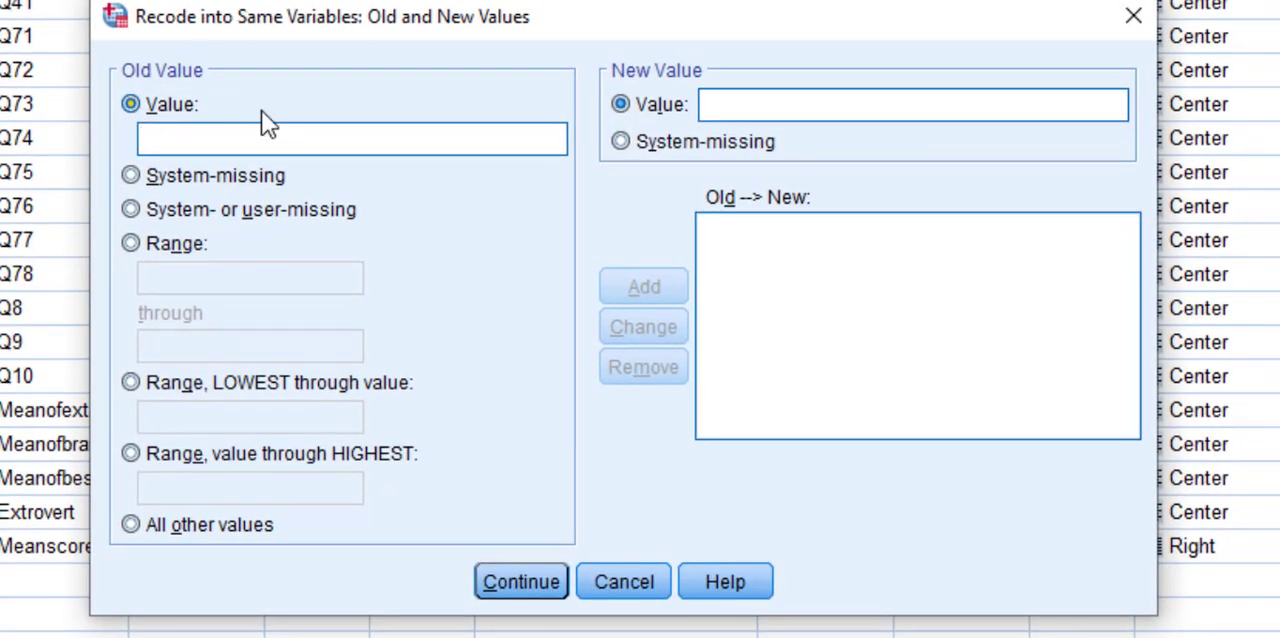
text(1)
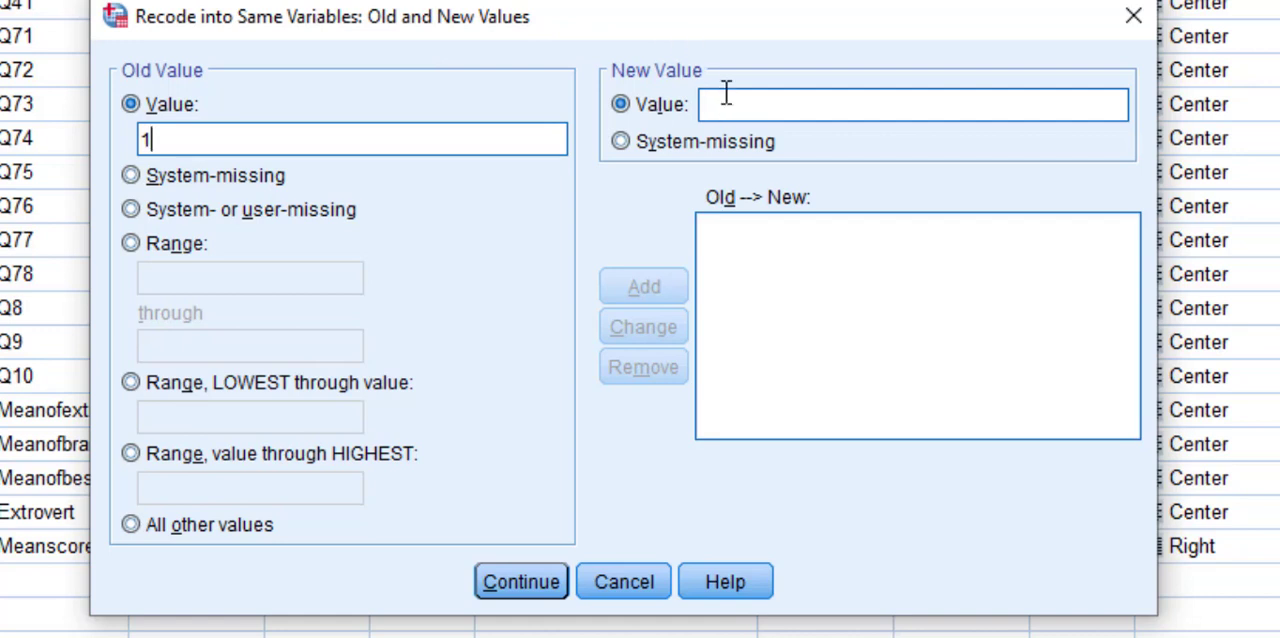
text(5)
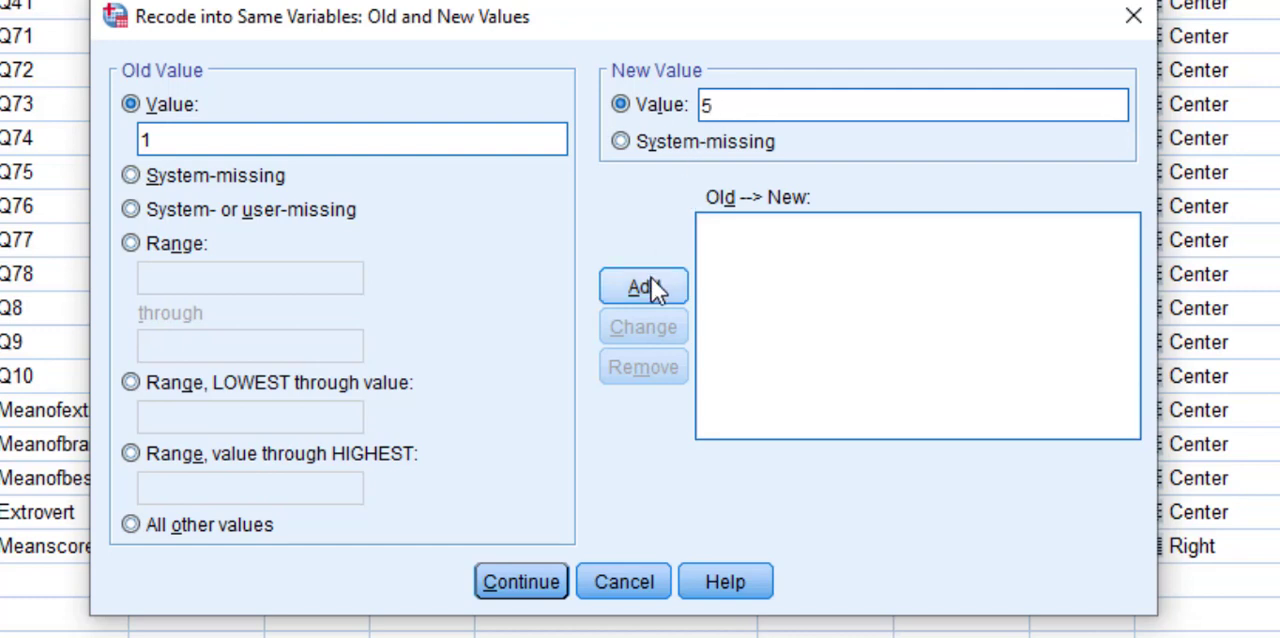
click(642, 286)
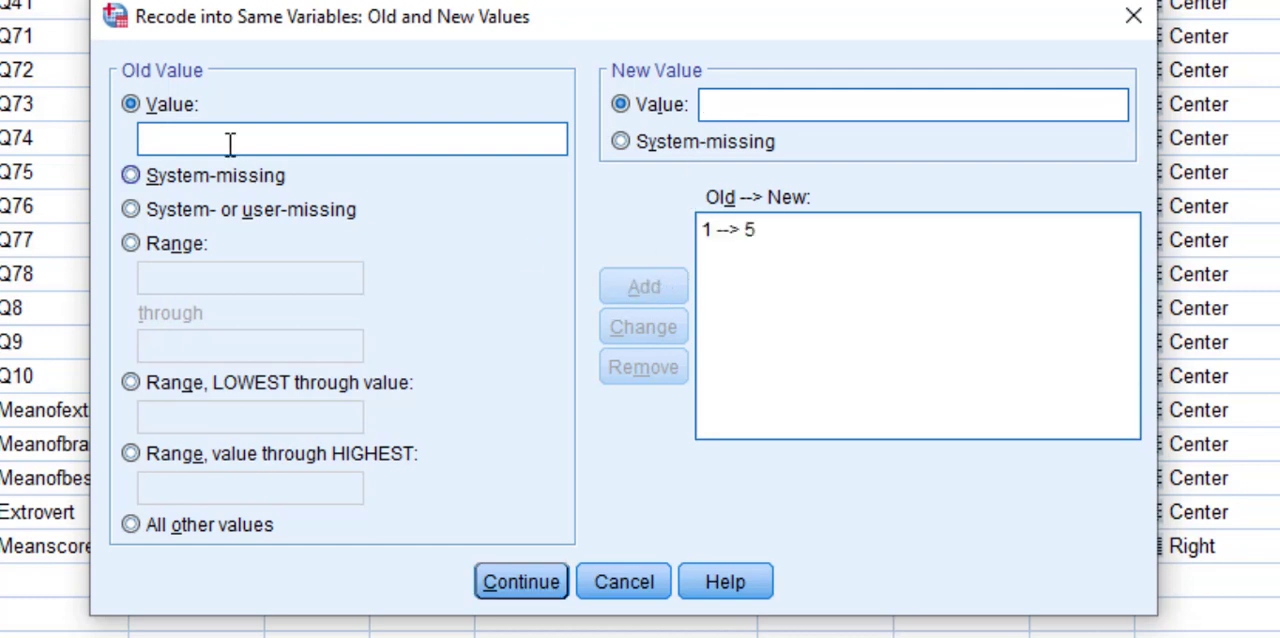
text(2)
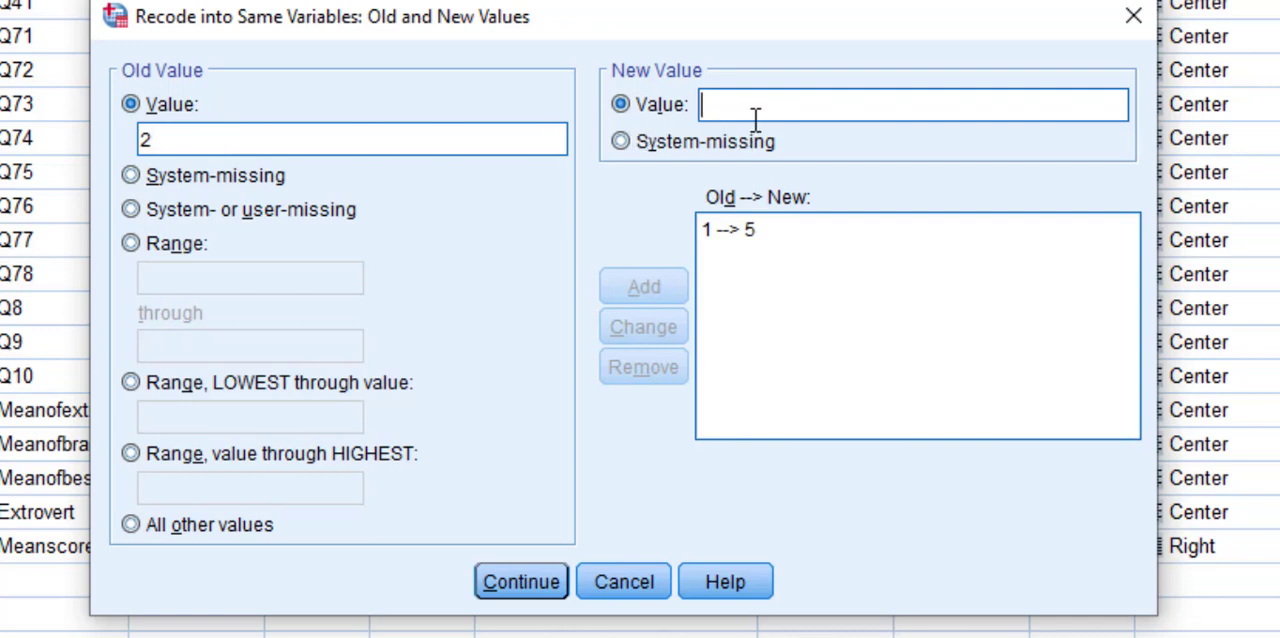
click(643, 286)
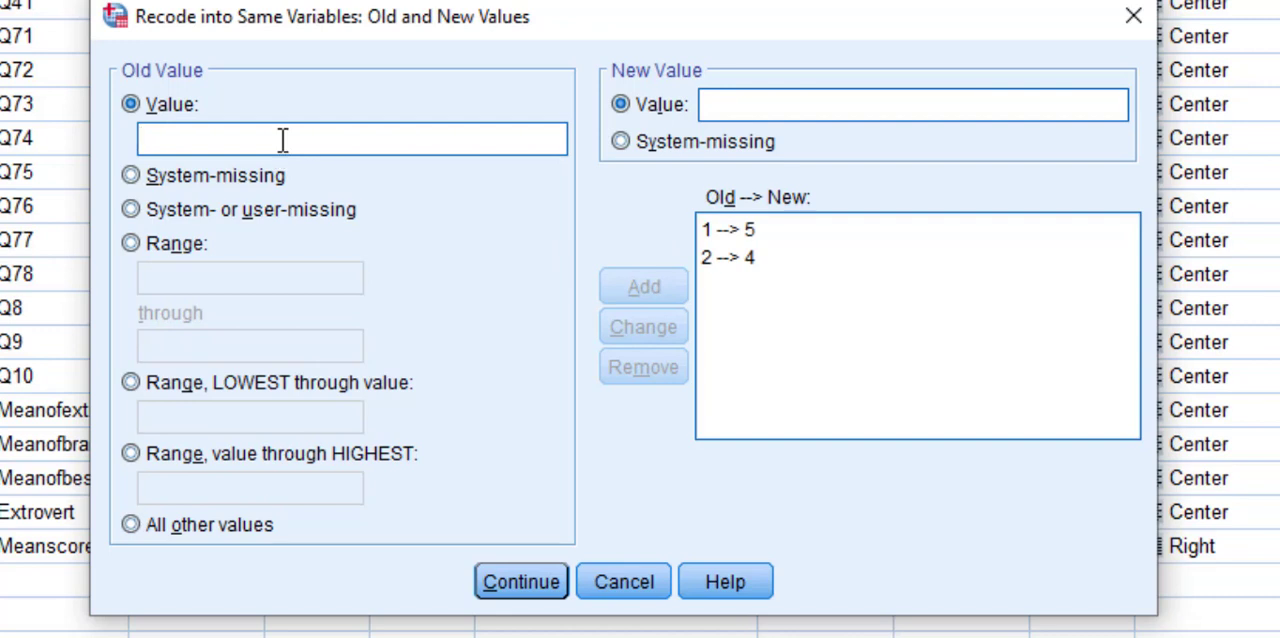
text(3)
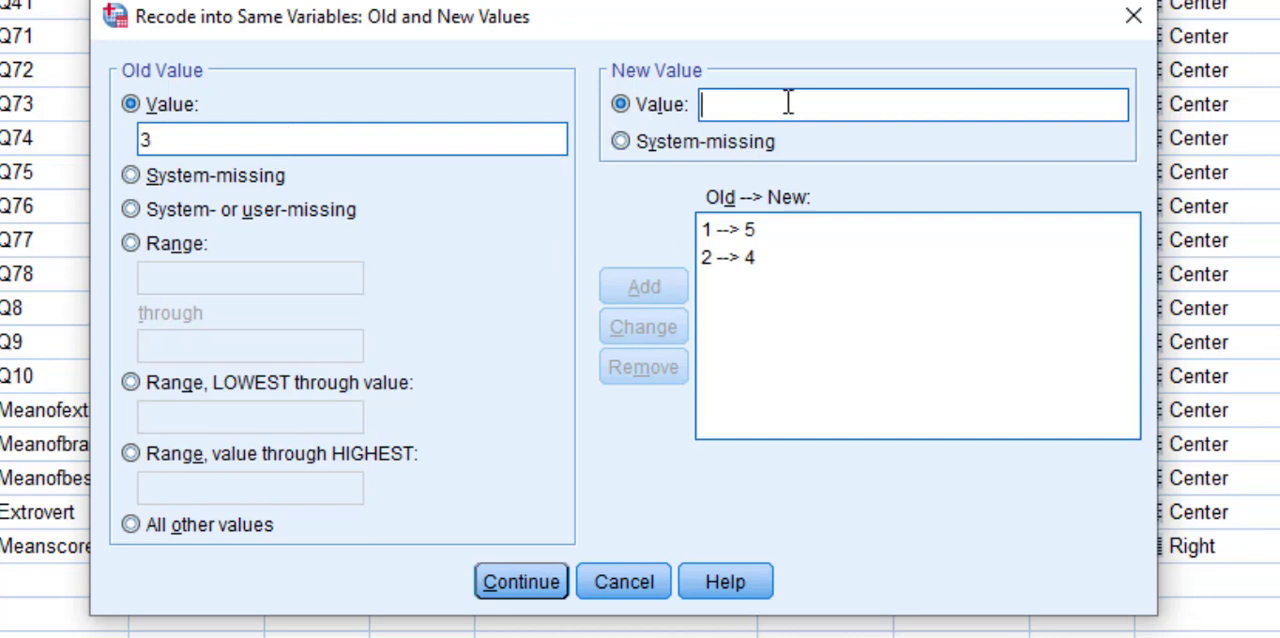
text(3)
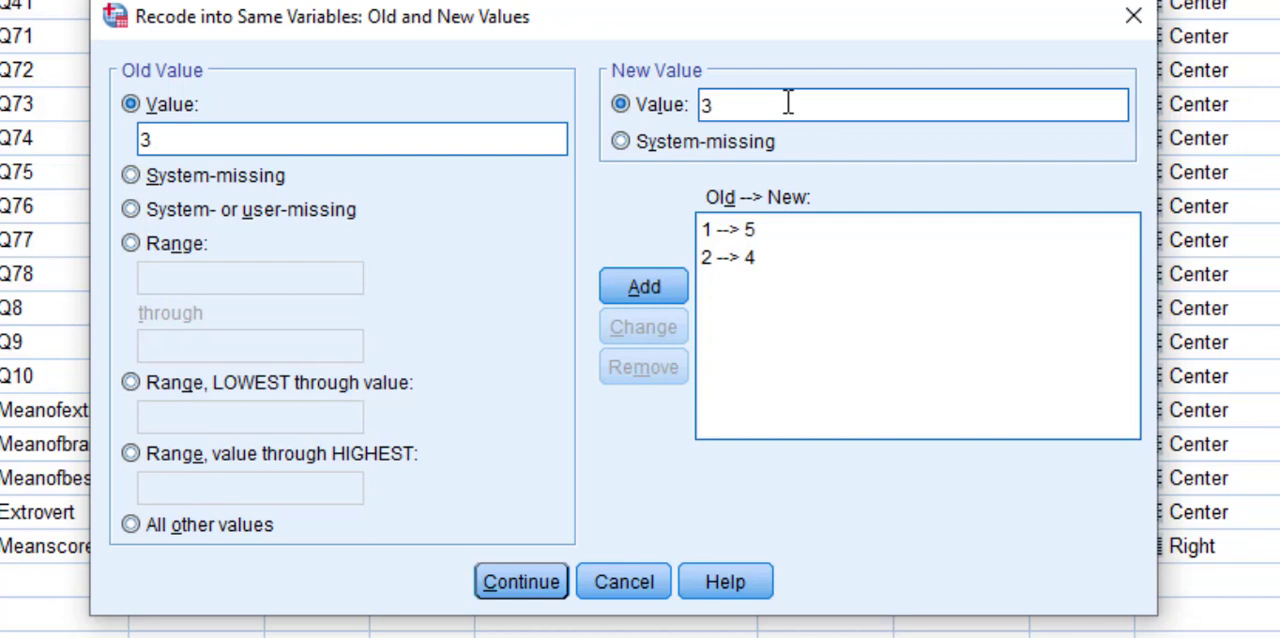
click(643, 286)
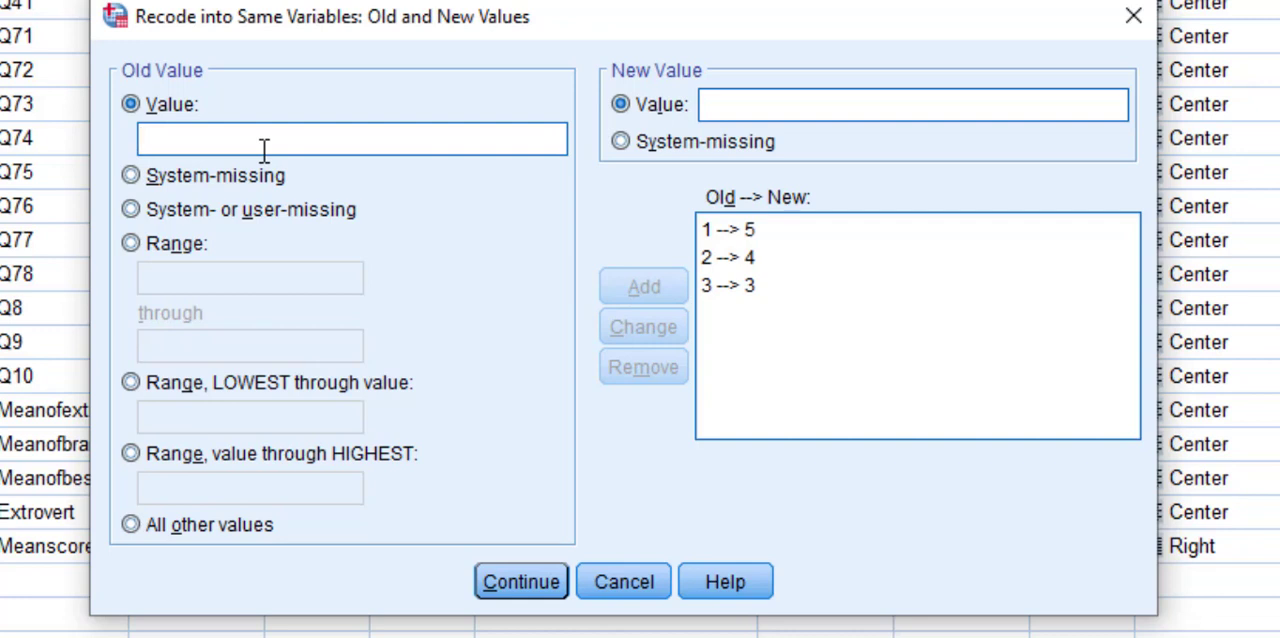
Step: Add the rules 4→2 and 5→1 and confirm the full reverse mapping
text(4)
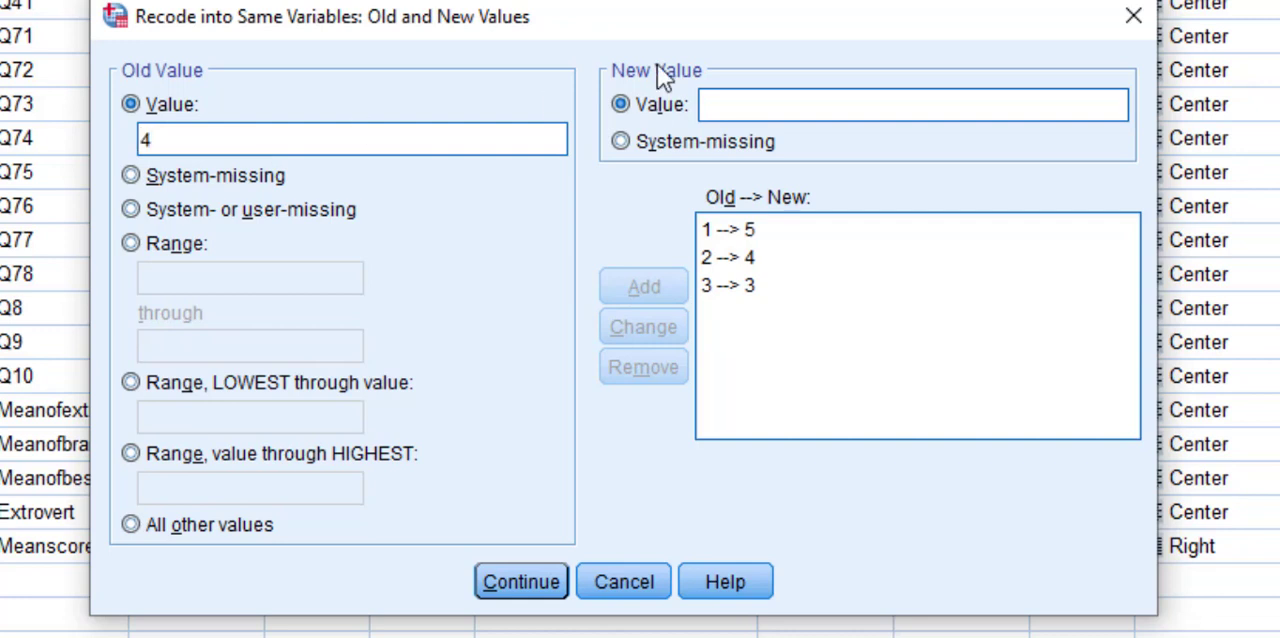
text(2)
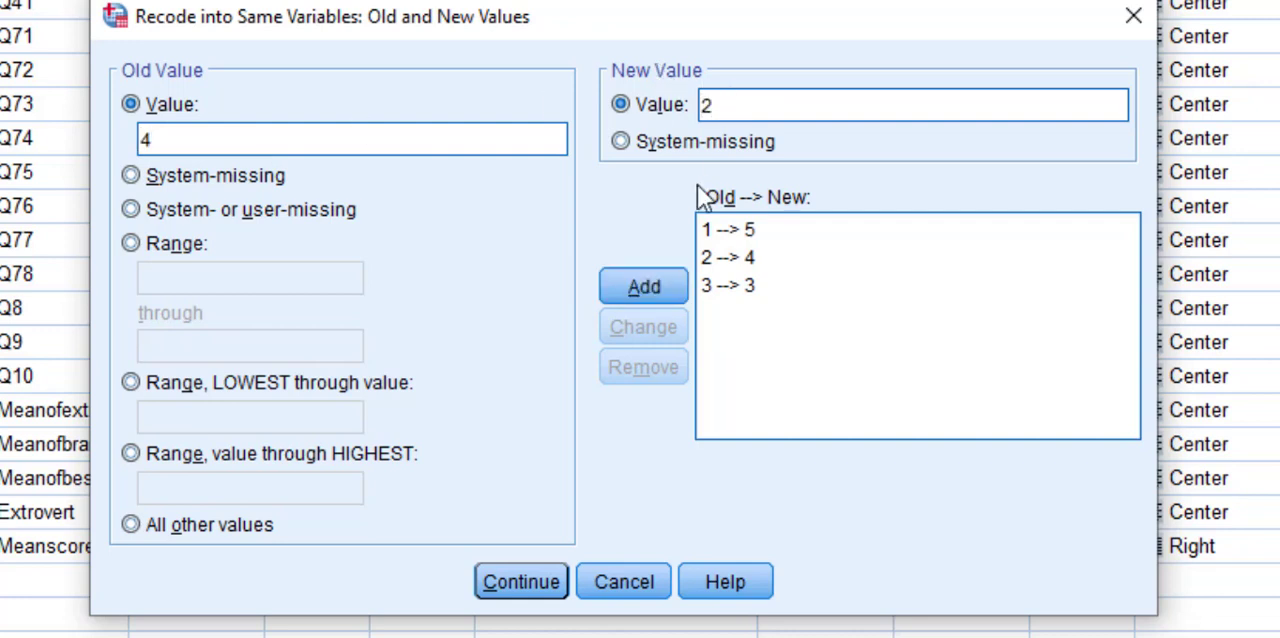
click(643, 287)
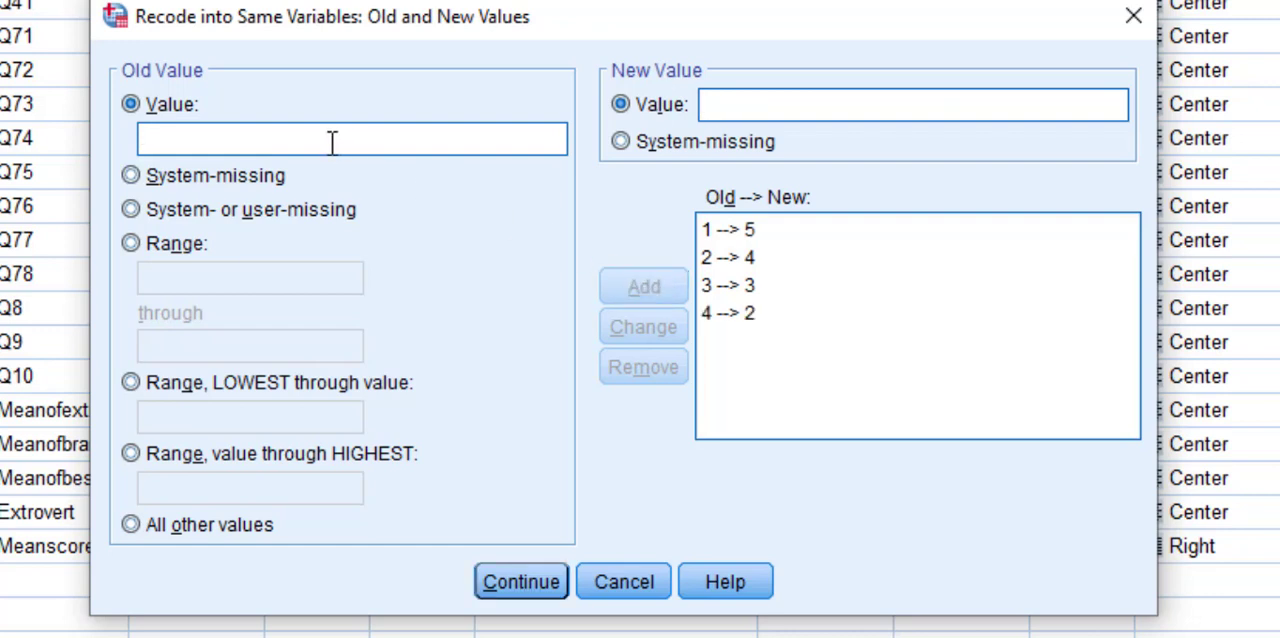
text(5)
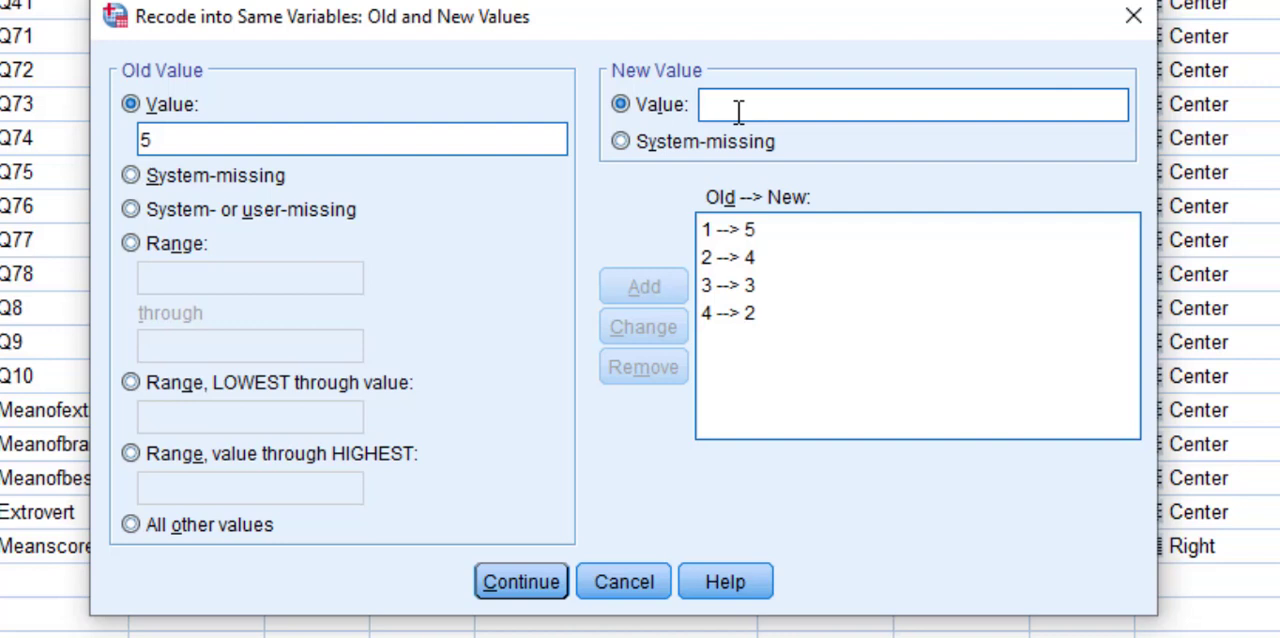
text(1)
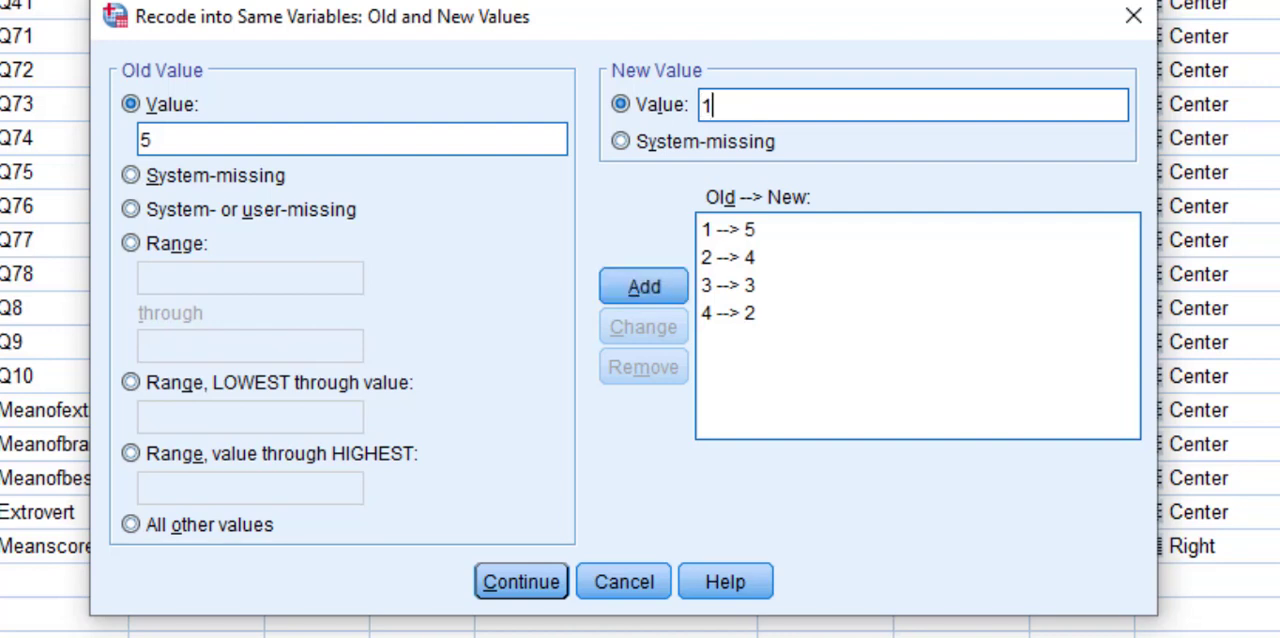
click(643, 286)
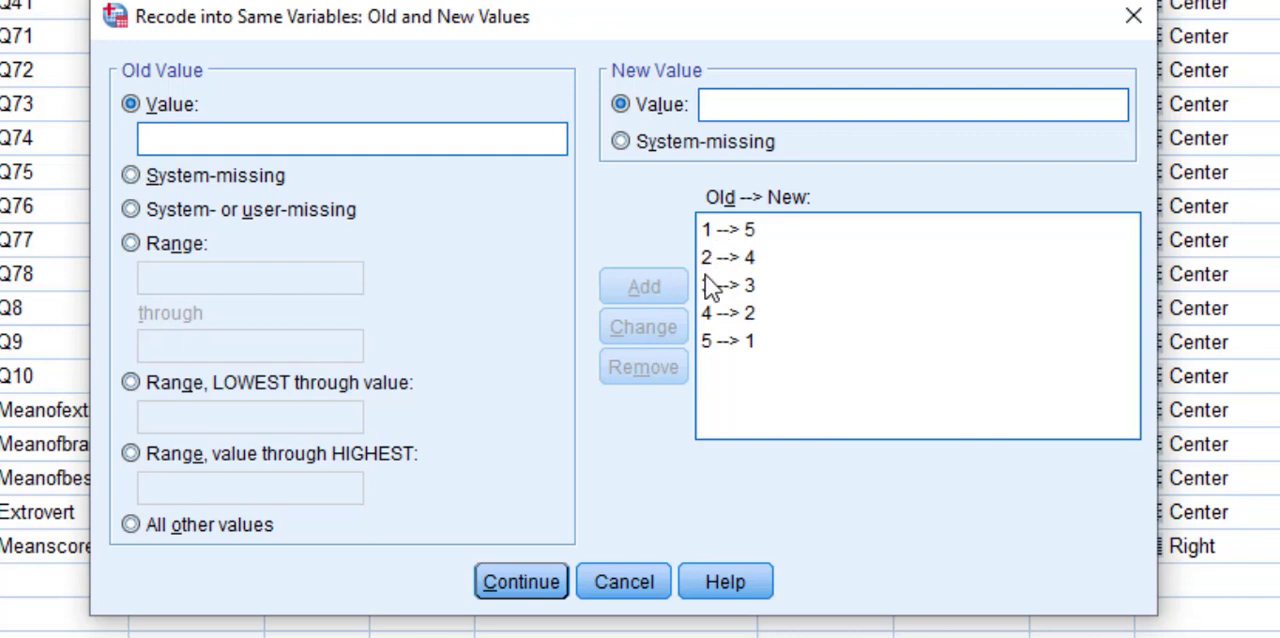
mouse_move(765, 308)
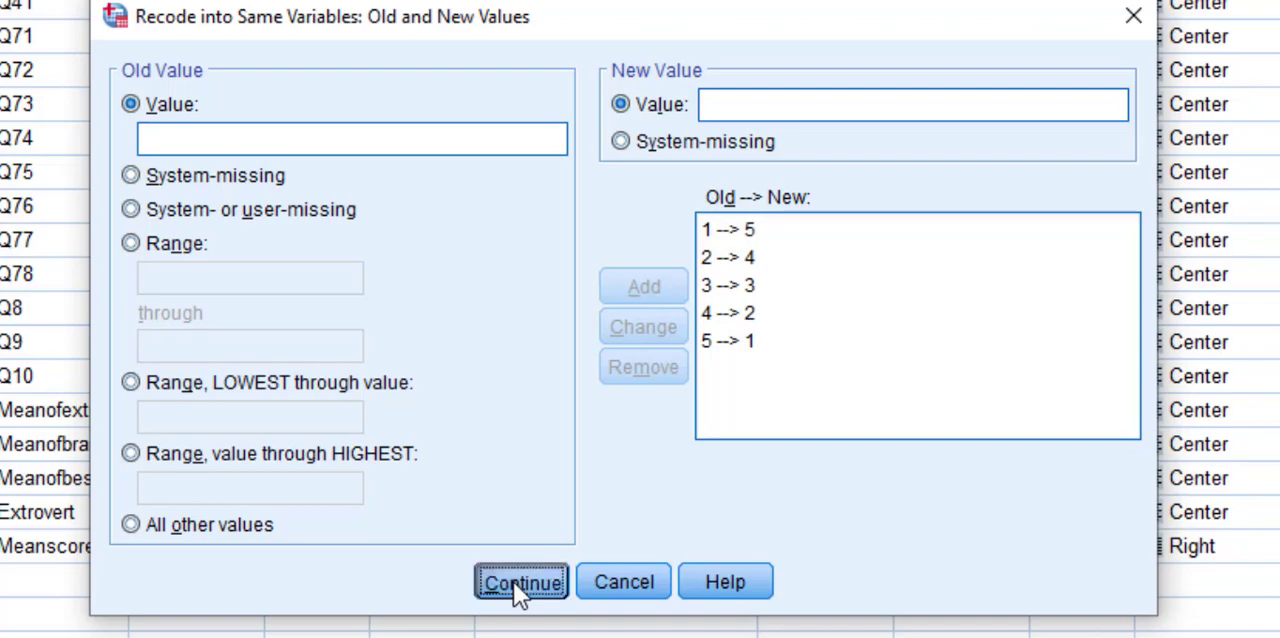
click(521, 581)
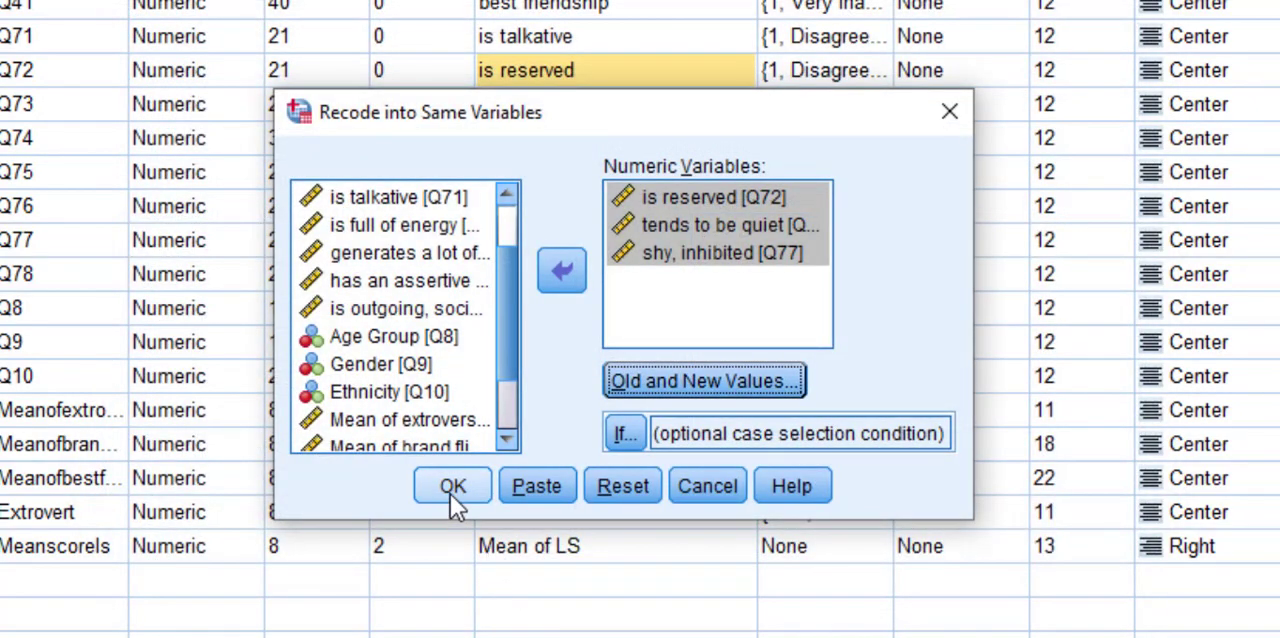
Step: Run the recode on Q72, Q75, Q77, check the recoded Data View and return to Variable View's Values cells
click(452, 485)
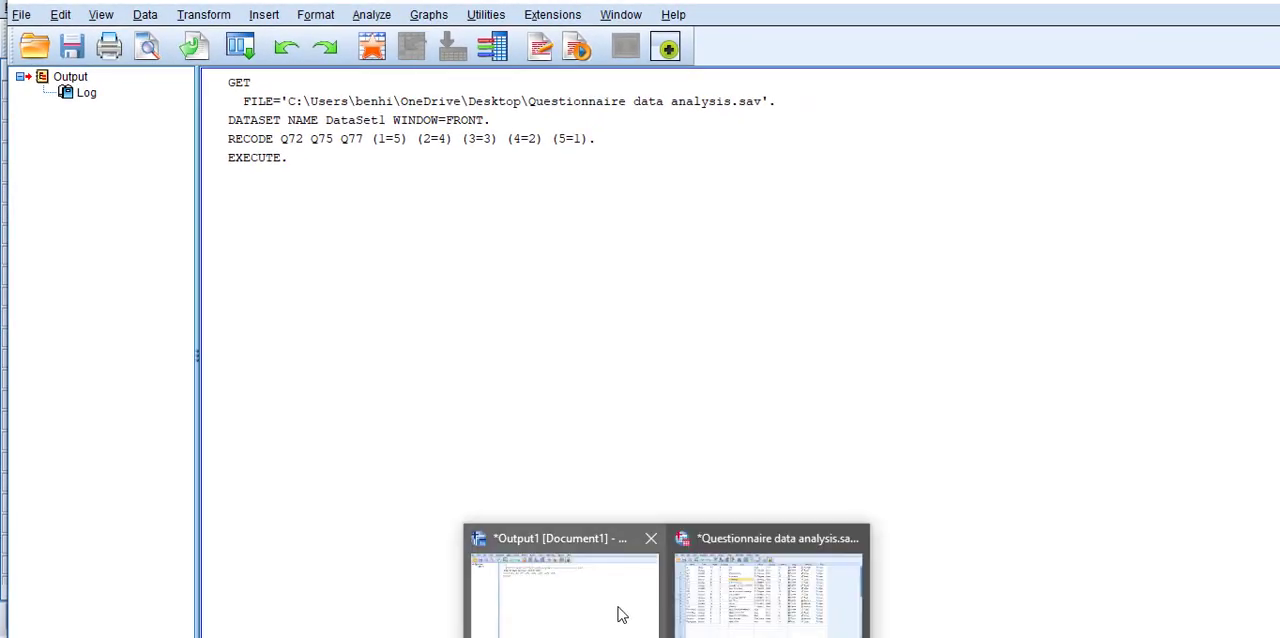
click(768, 580)
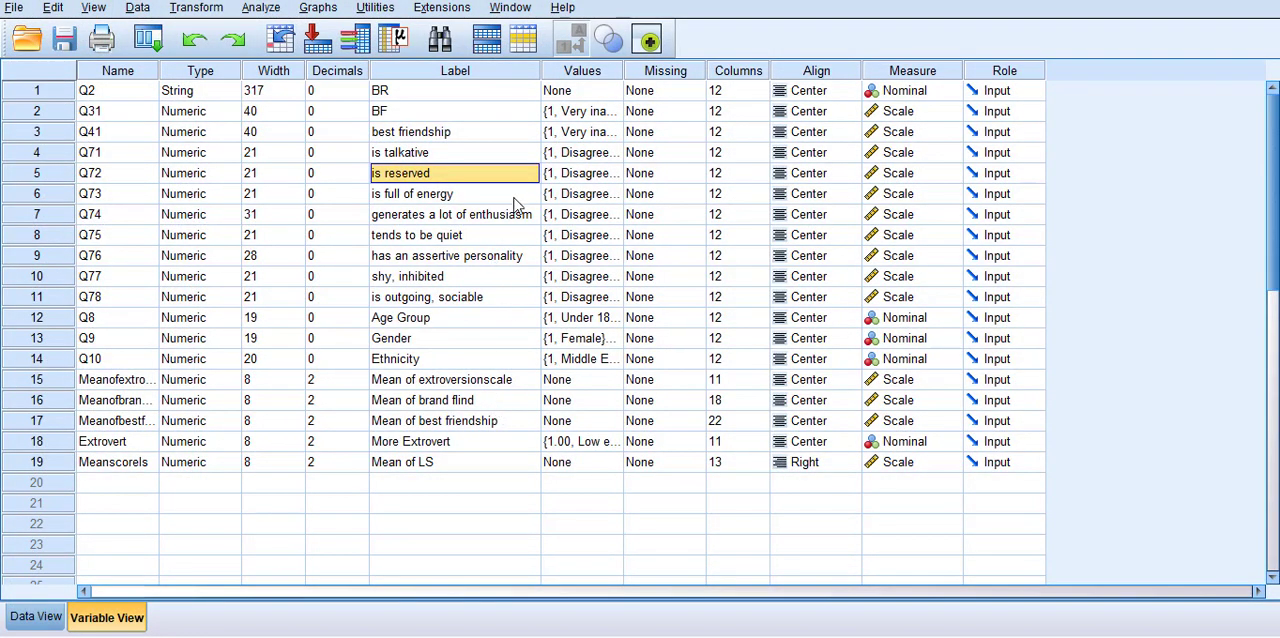
click(35, 616)
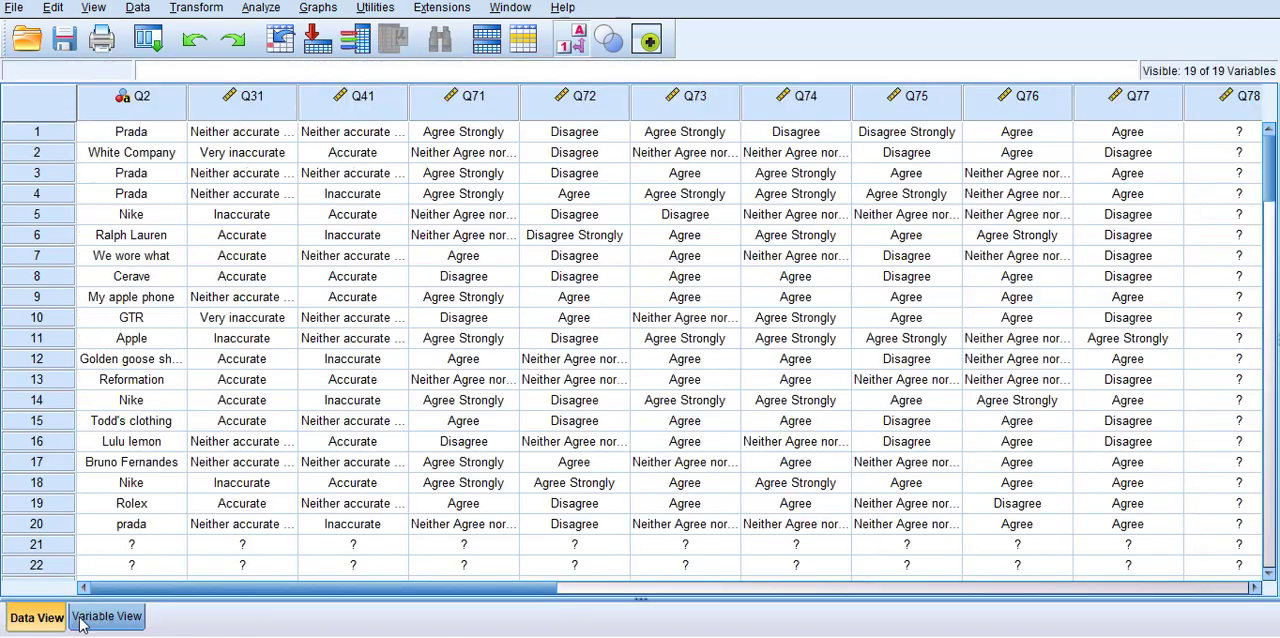
click(106, 617)
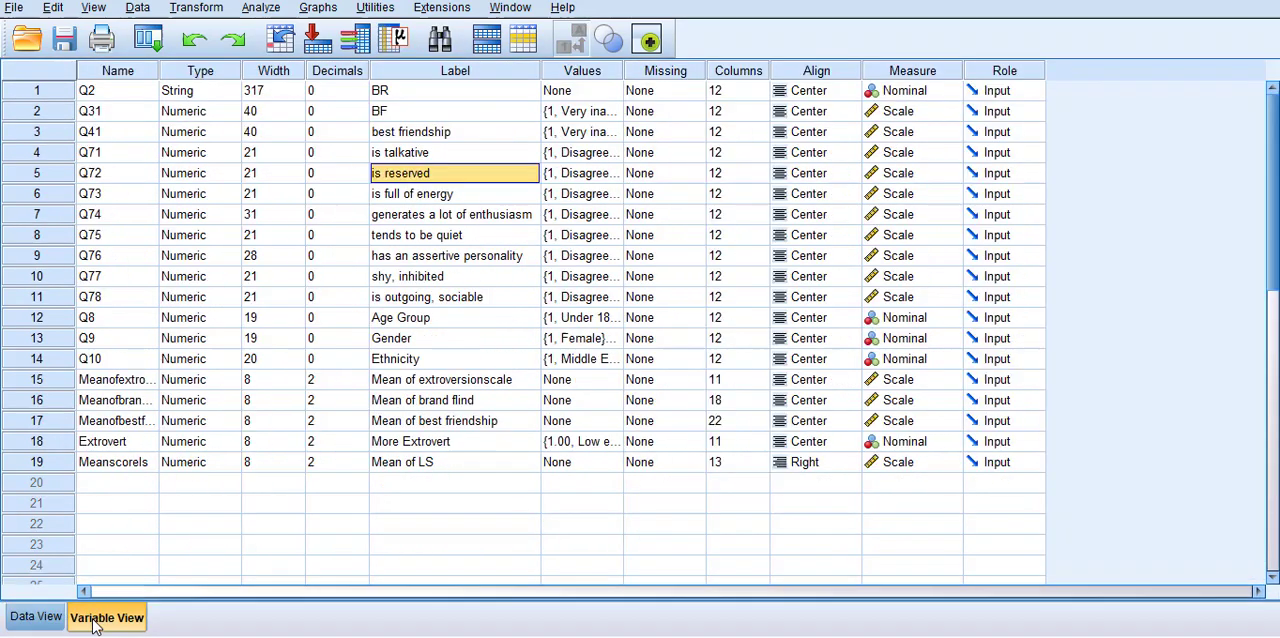
mouse_move(540, 198)
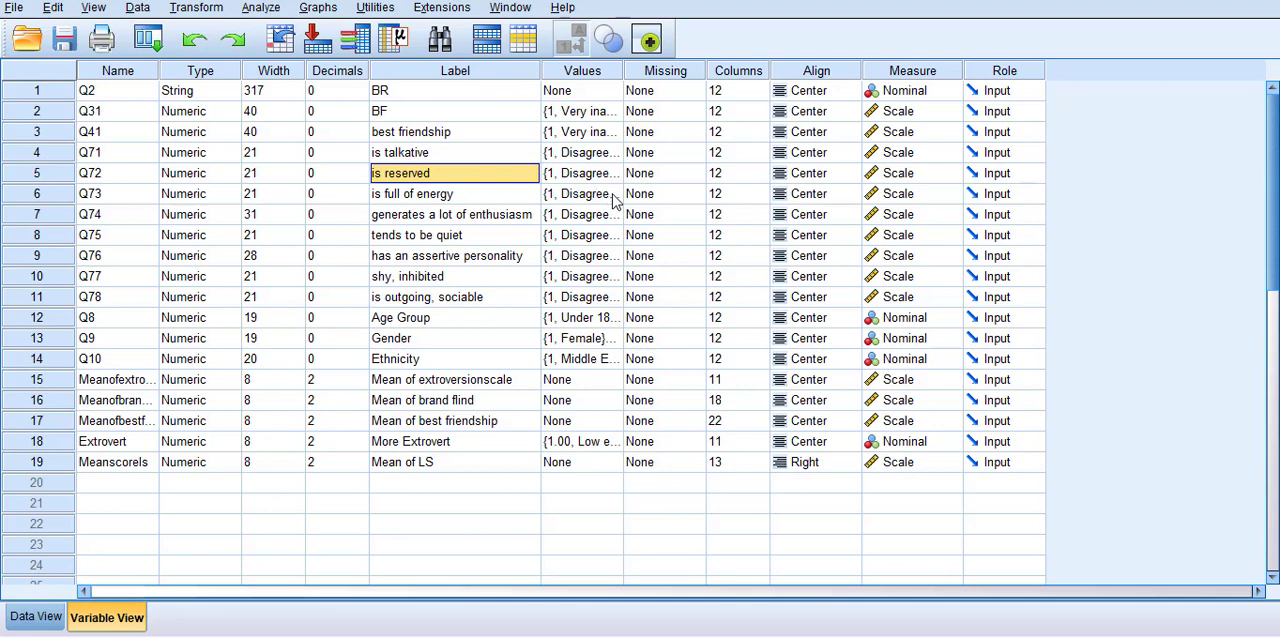
click(615, 173)
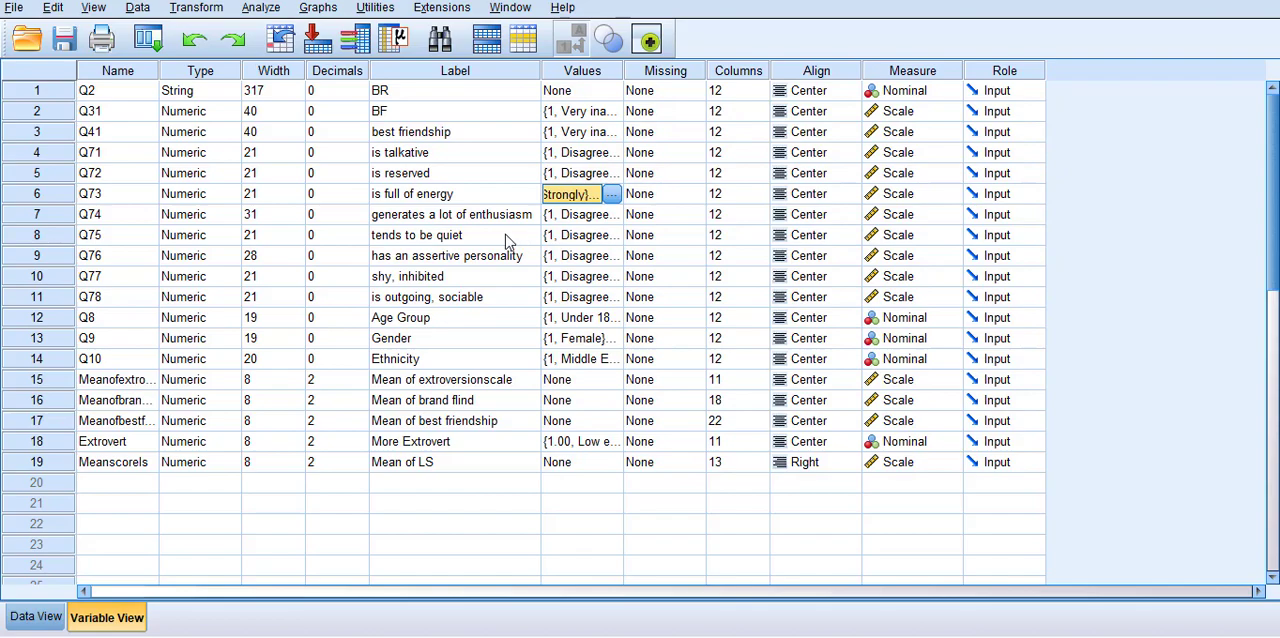
mouse_move(465, 250)
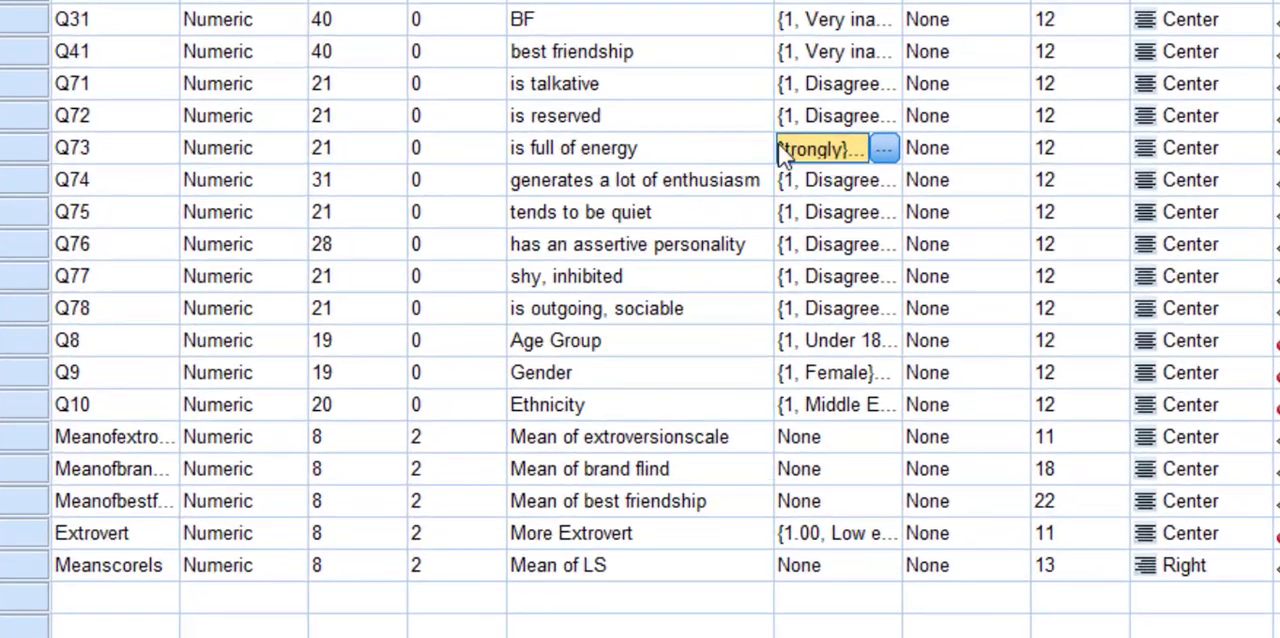
Step: Relabel value 1 as Strongly agree and value 2 as Agree for 'is reserved'
click(884, 148)
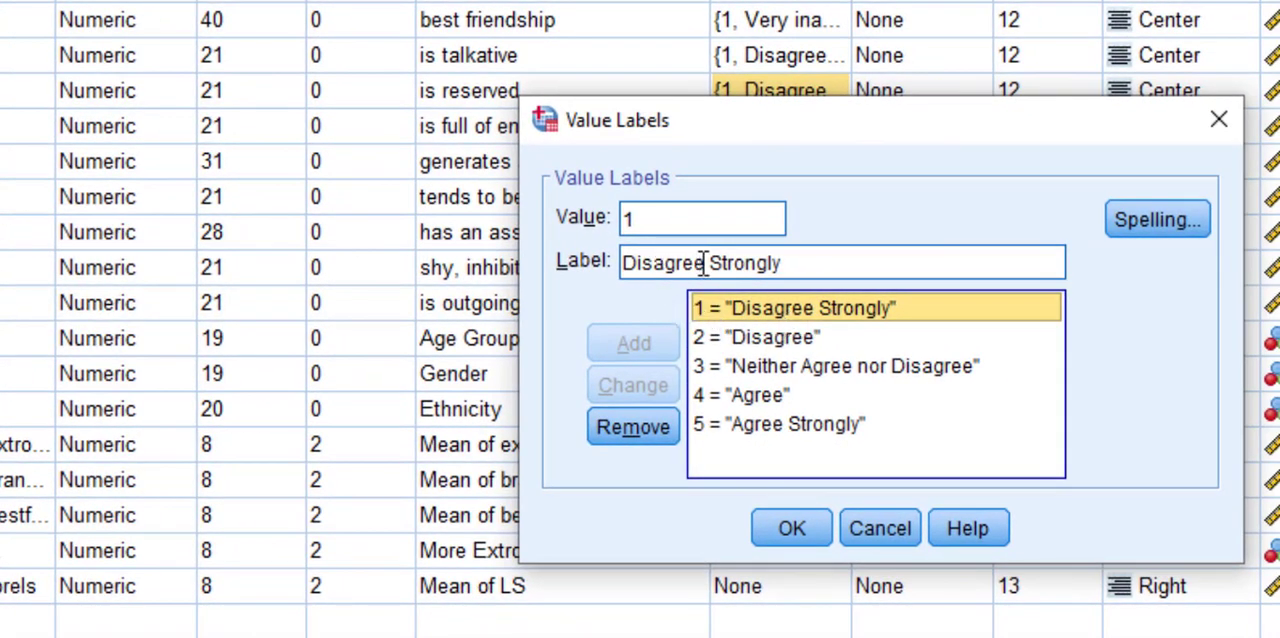
double_click(662, 262)
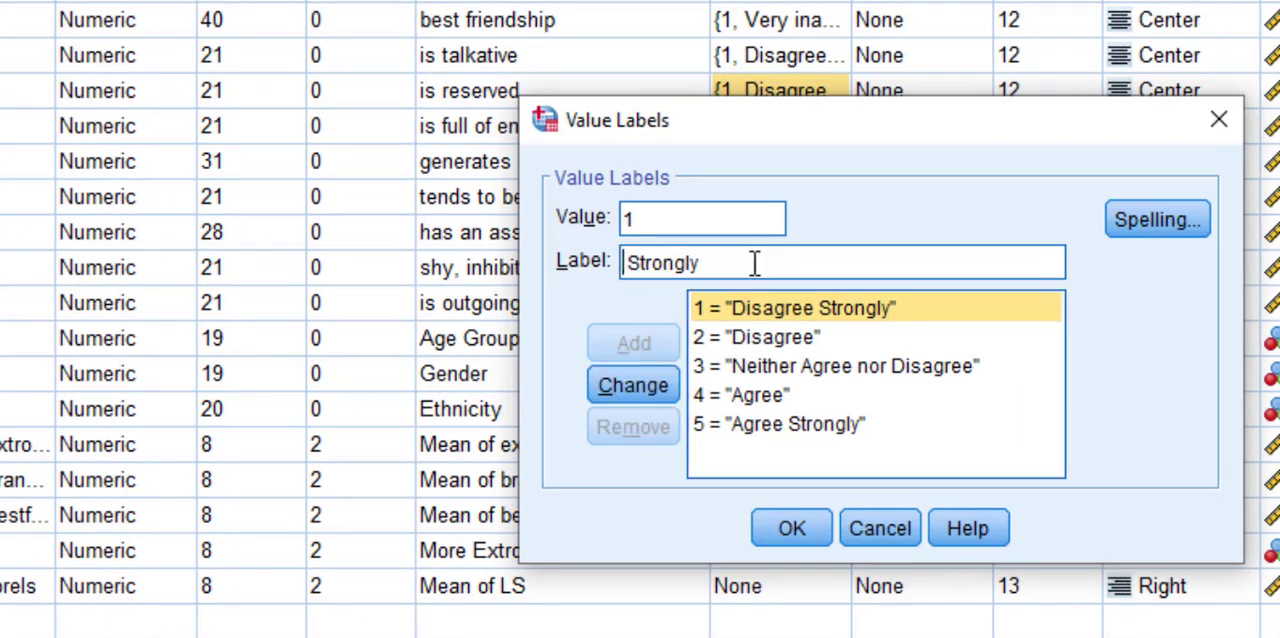
text(a)
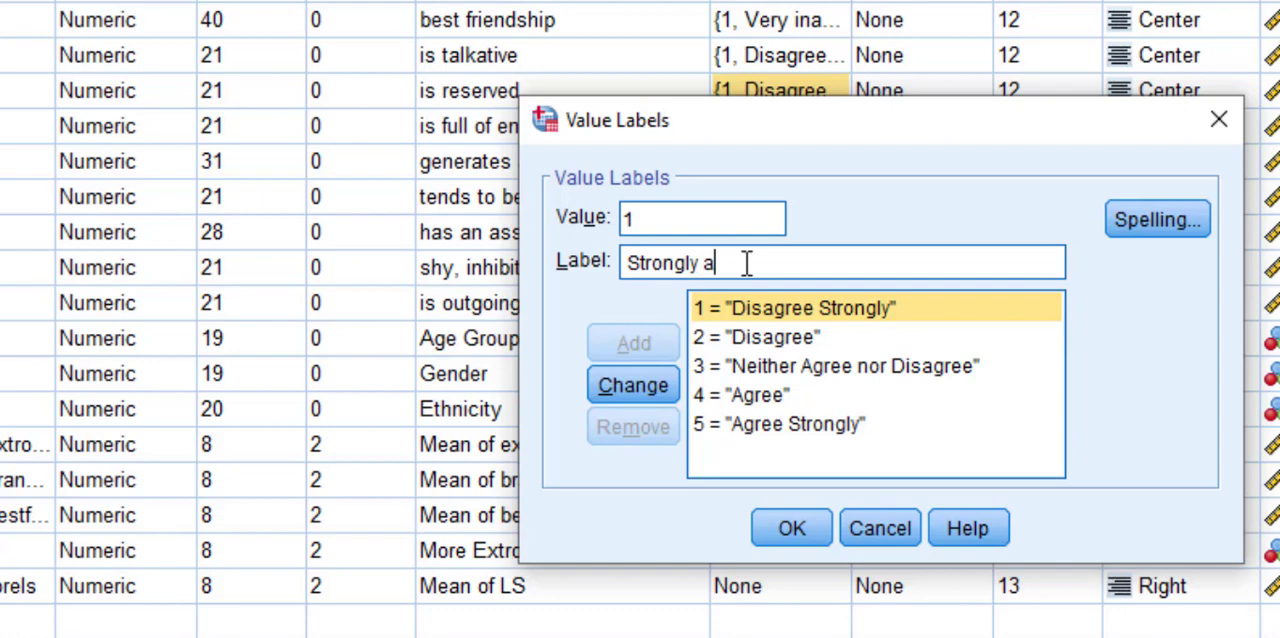
text(gree)
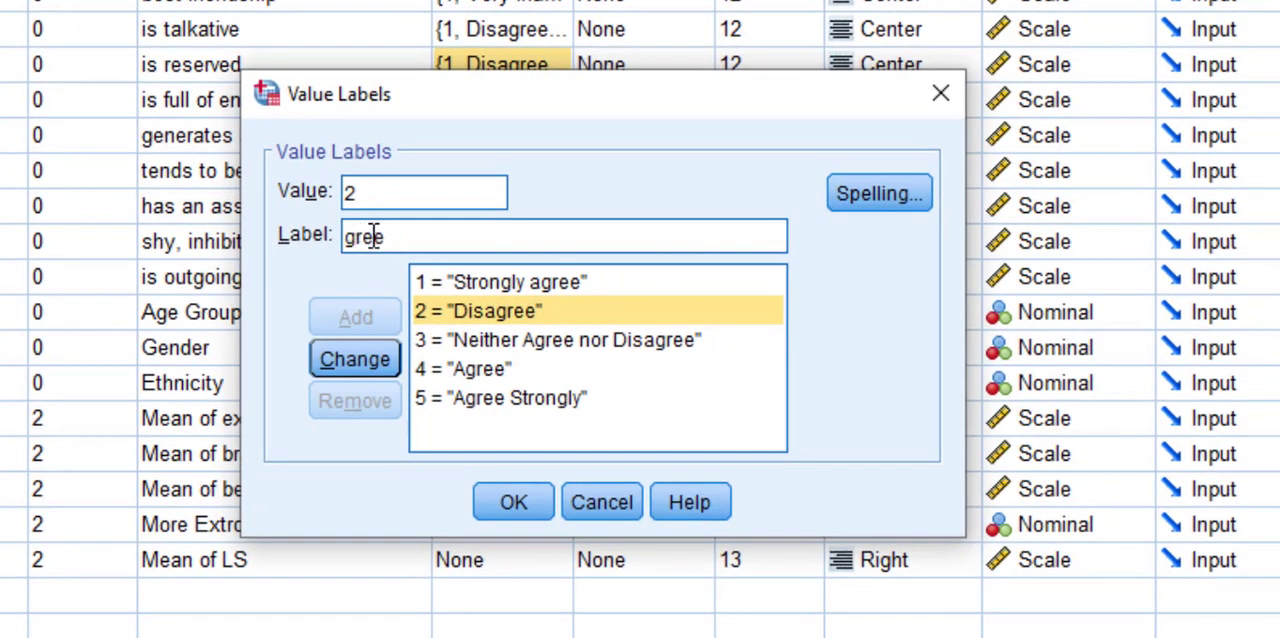
text(Agree)
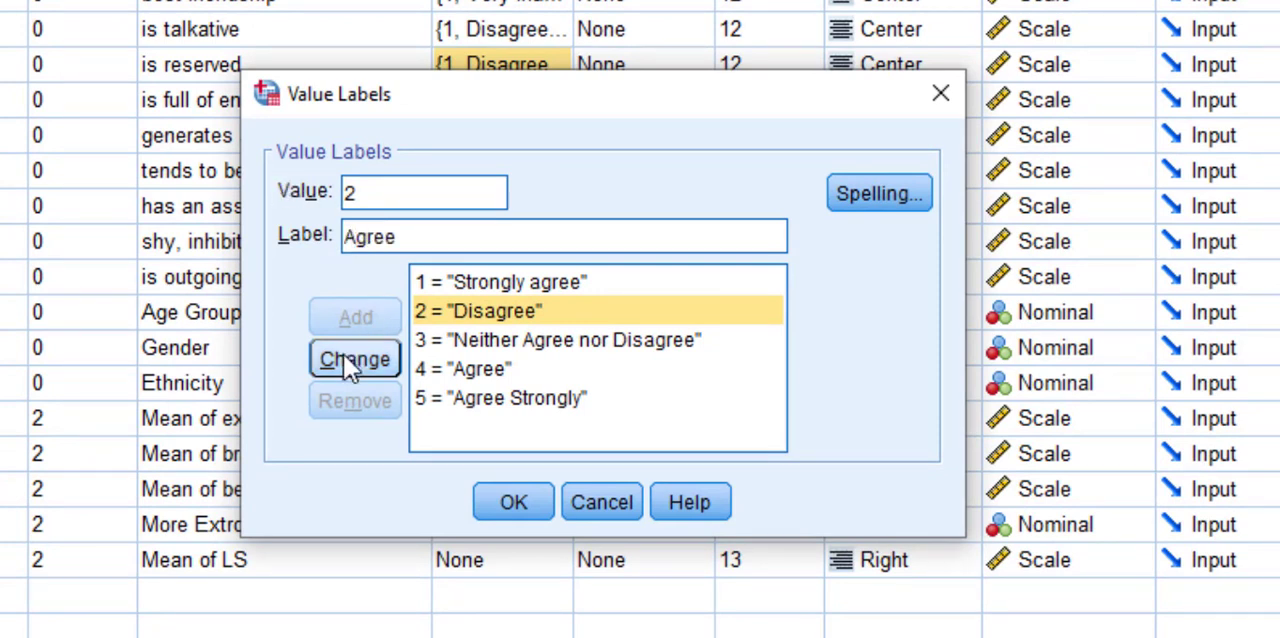
click(560, 339)
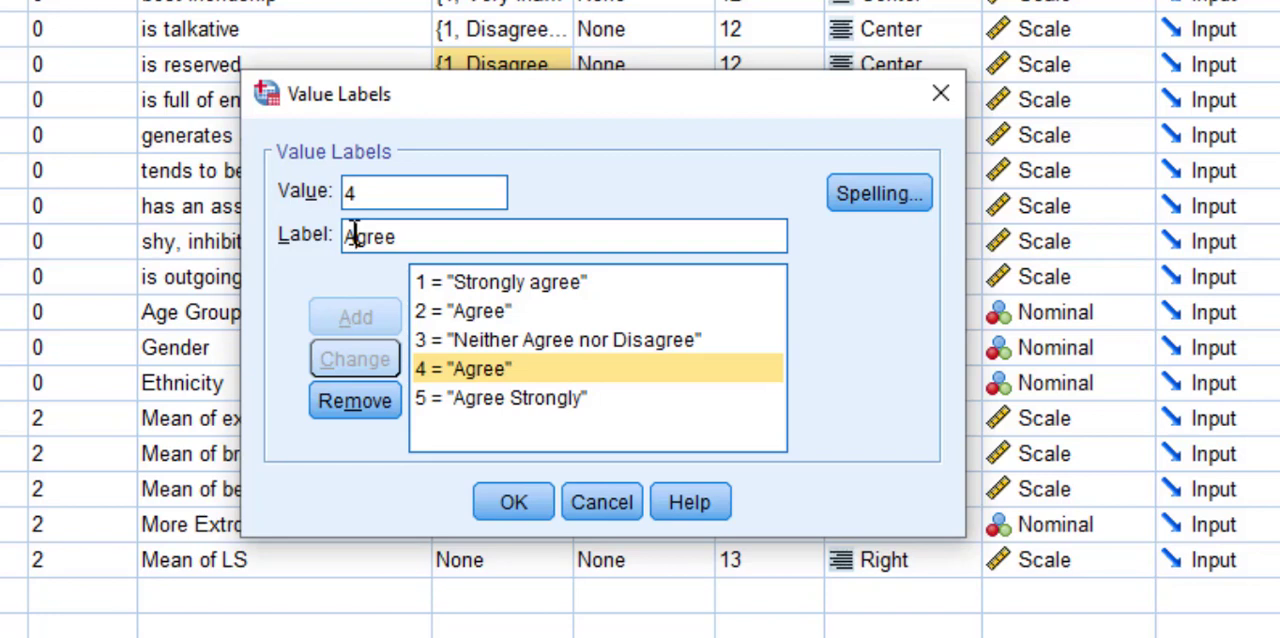
Step: Relabel the remaining values through 5 = Strongly Disagree and confirm the reversed labels
text(Disgree)
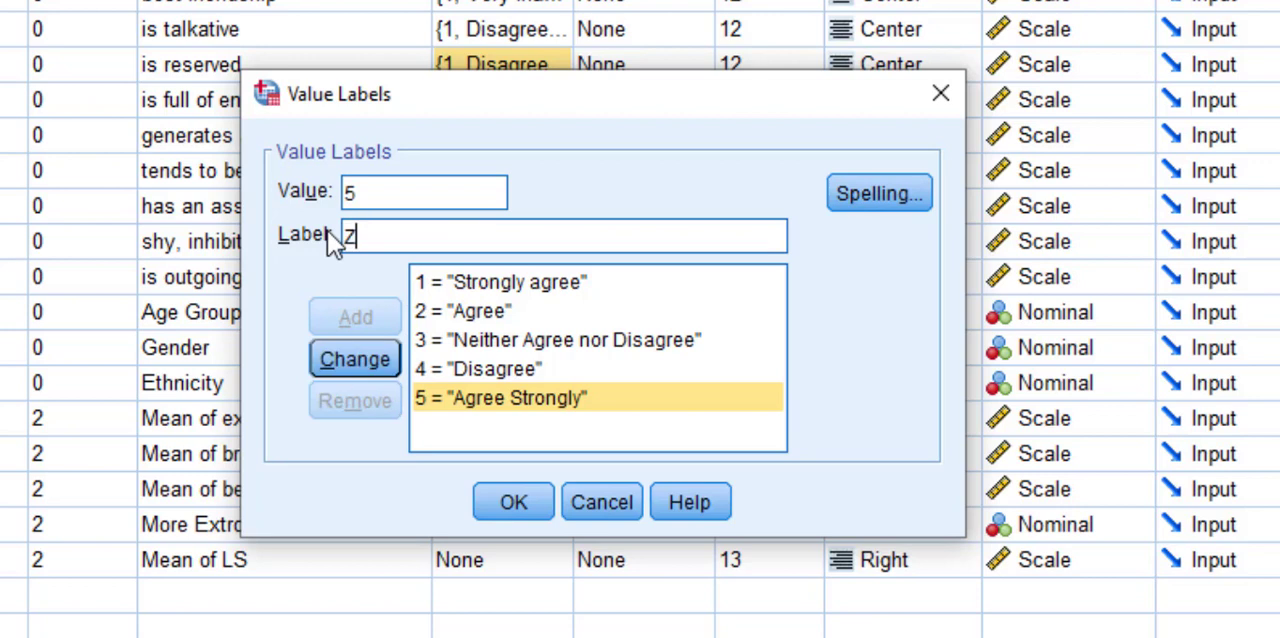
text(tro)
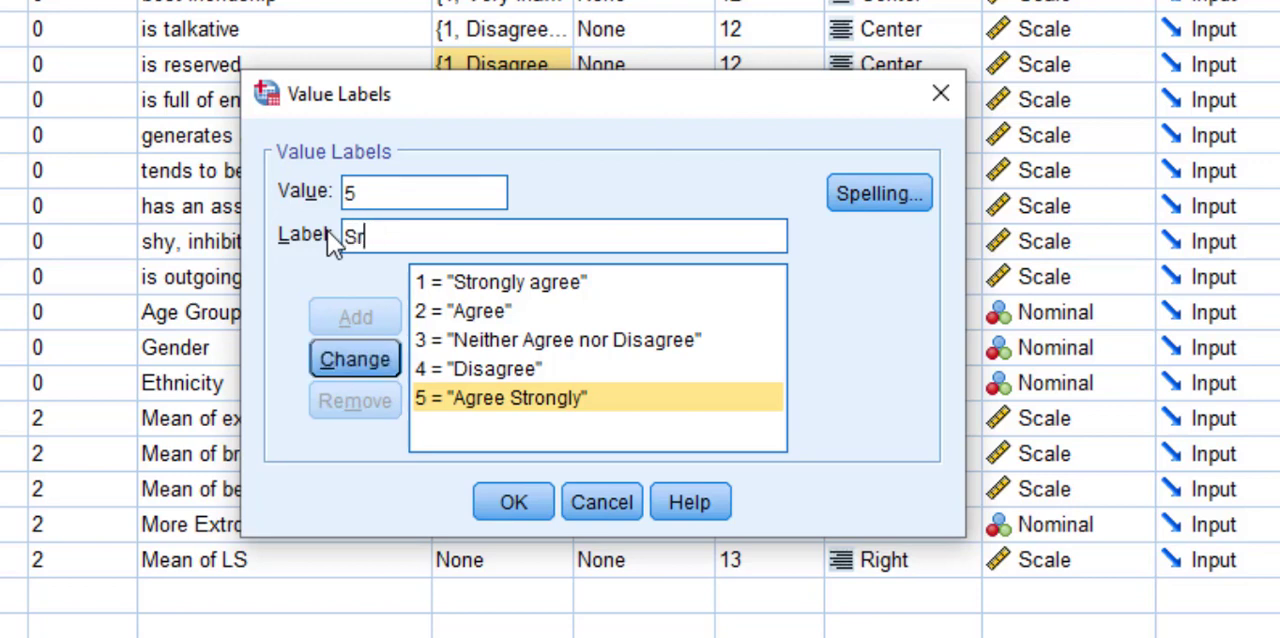
text(trongly dis)
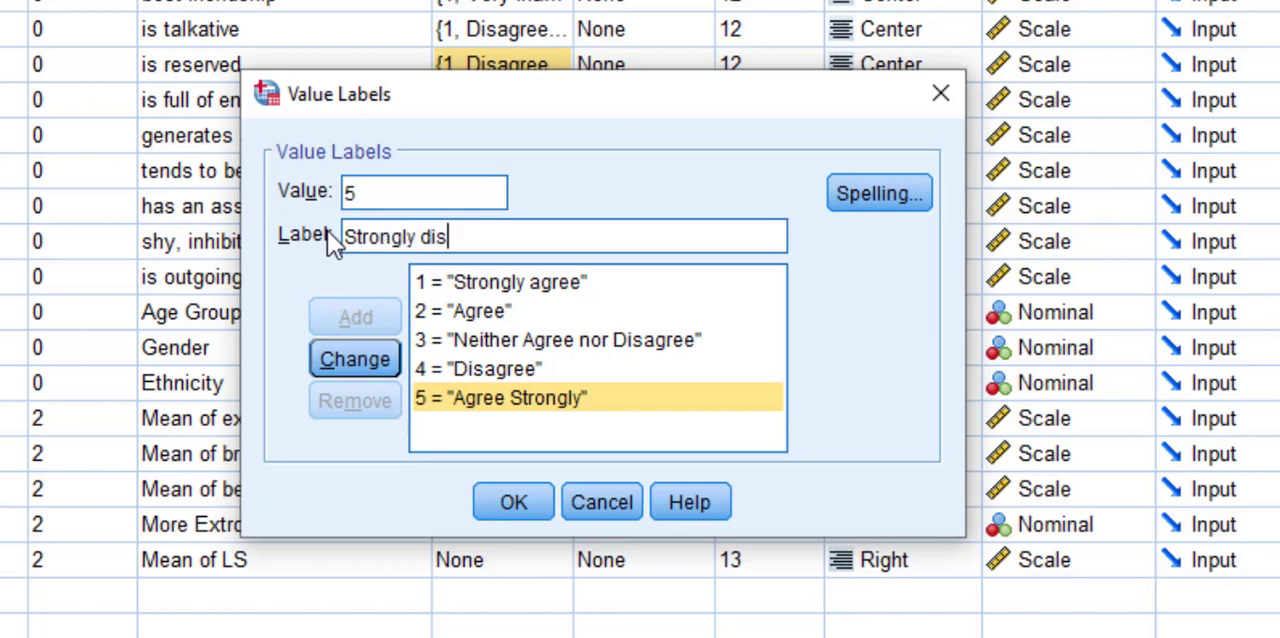
text(Dis)
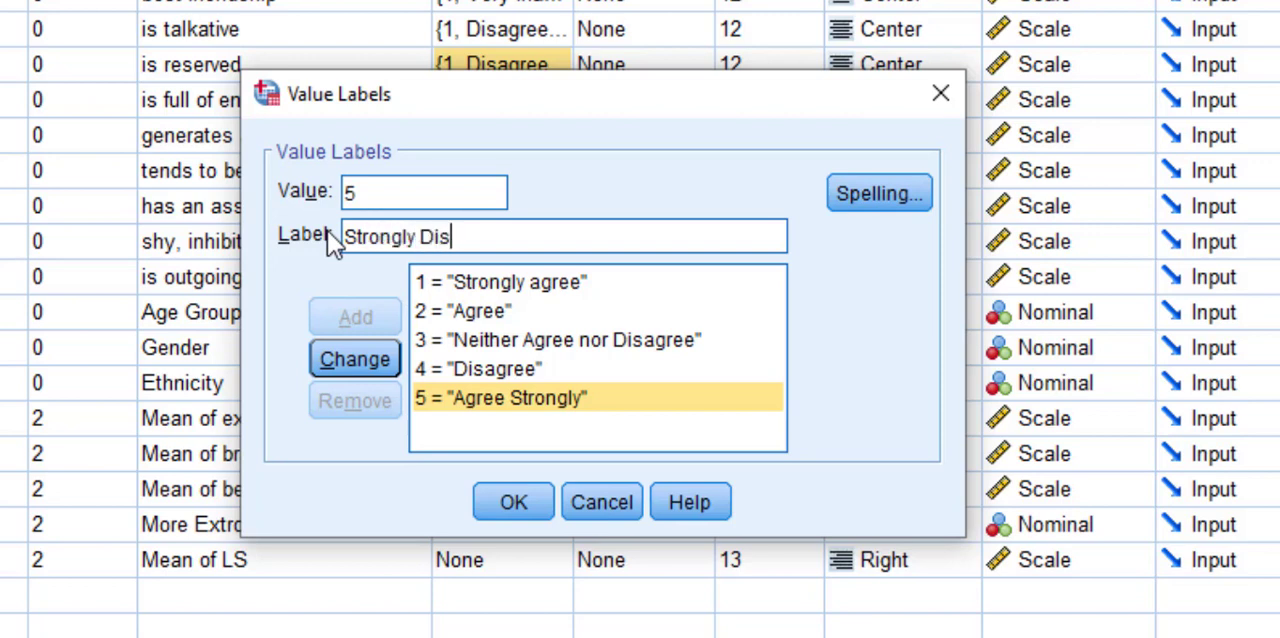
text(agree)
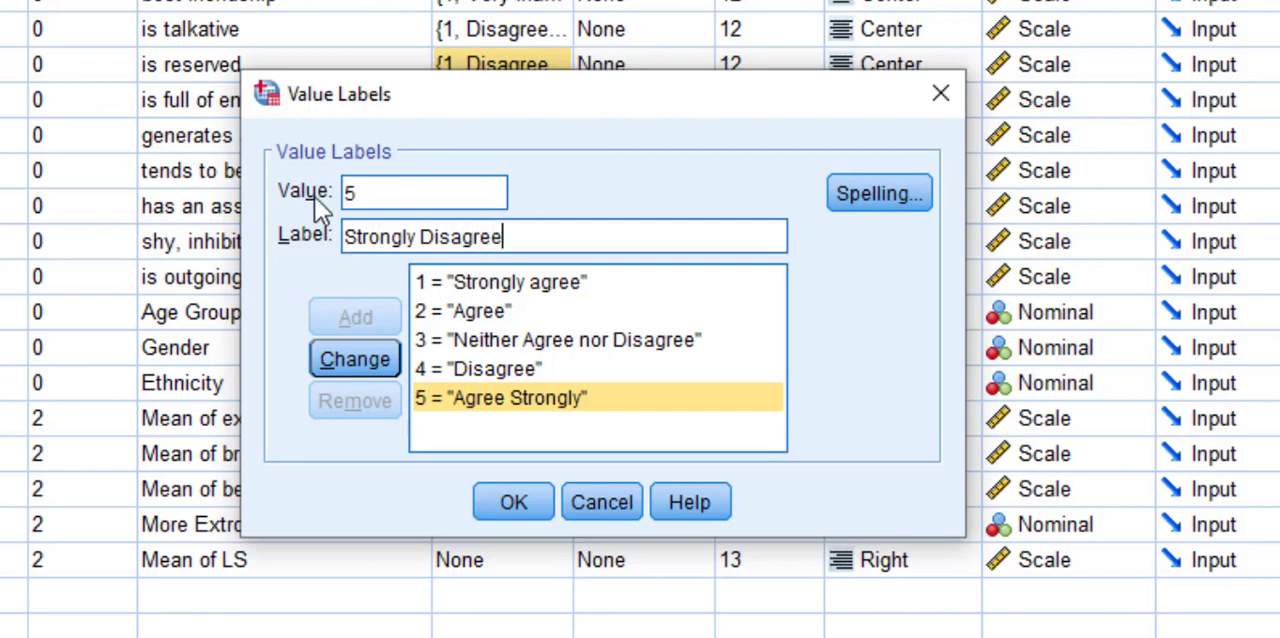
click(354, 359)
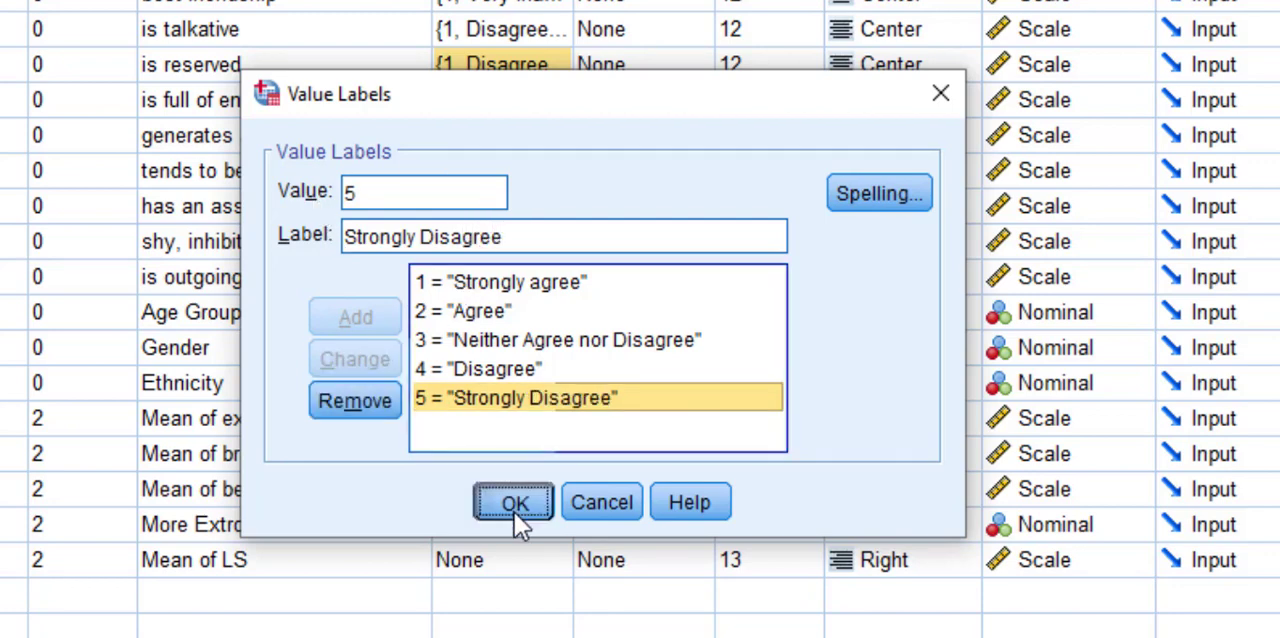
click(512, 502)
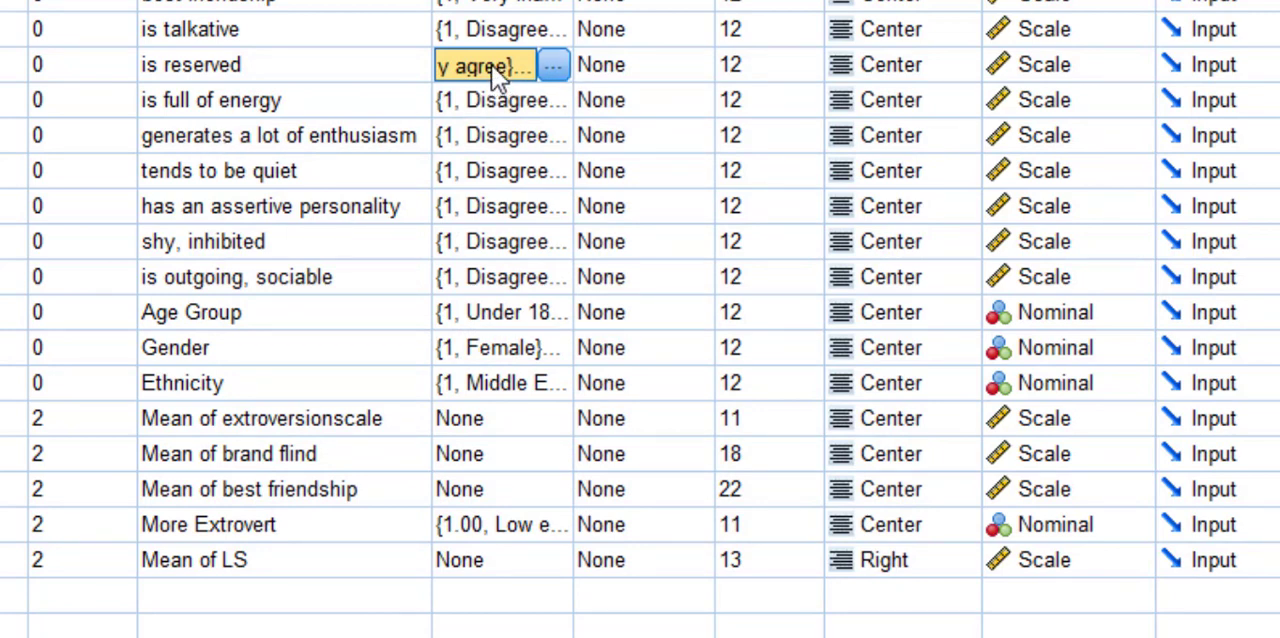
Step: Copy the reversed 'is reserved' labels and paste them onto 'tends to be quiet' and the other items' Values cells
right_click(485, 64)
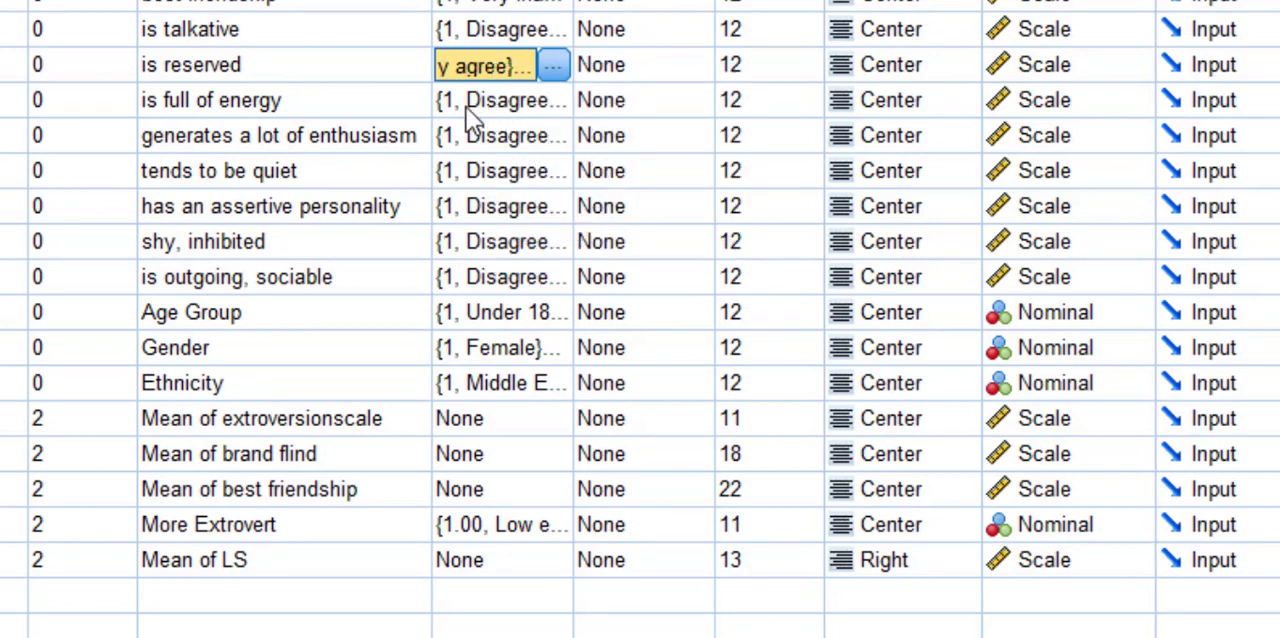
mouse_move(225, 180)
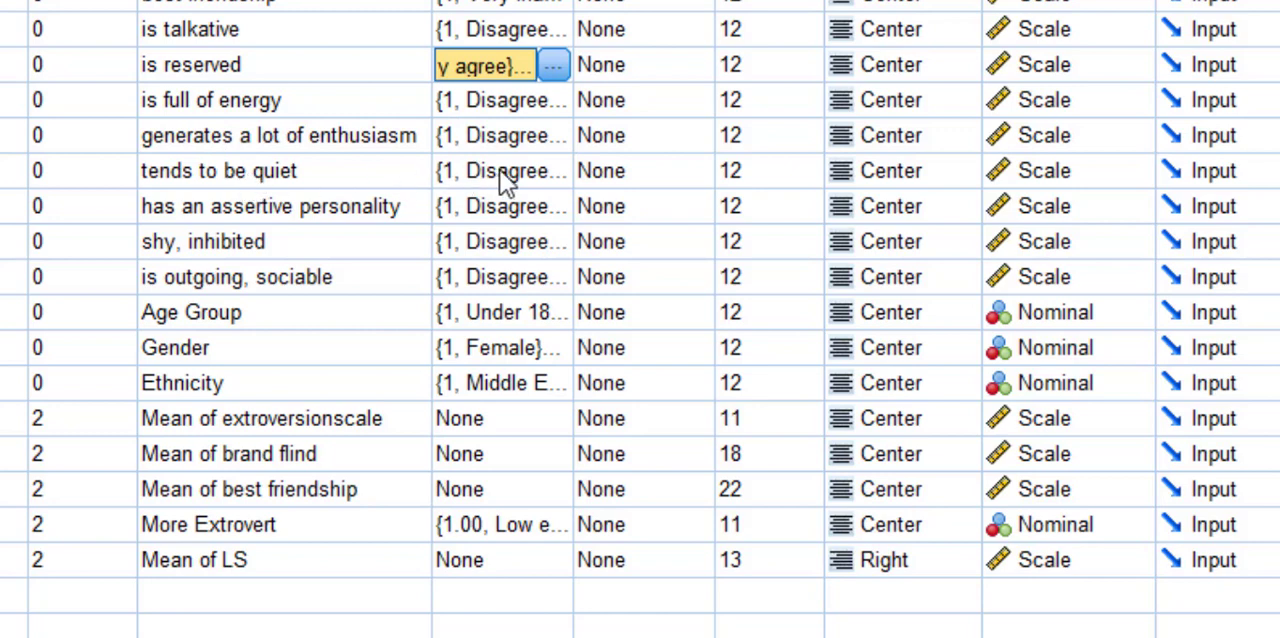
click(485, 170)
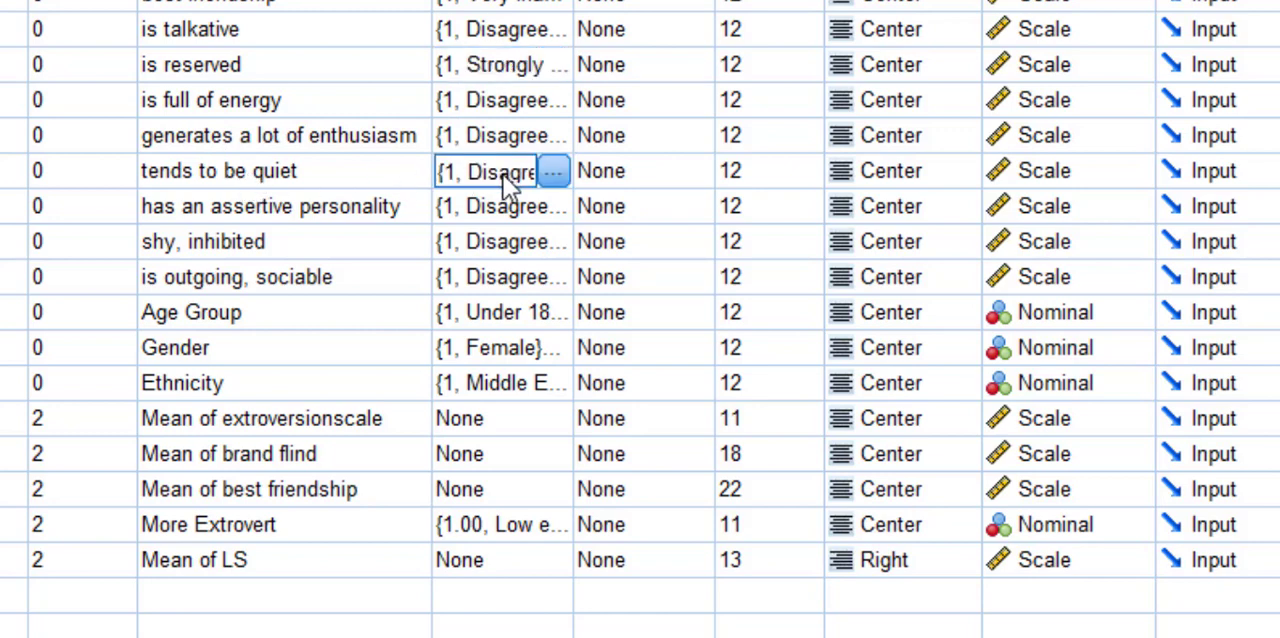
click(500, 170)
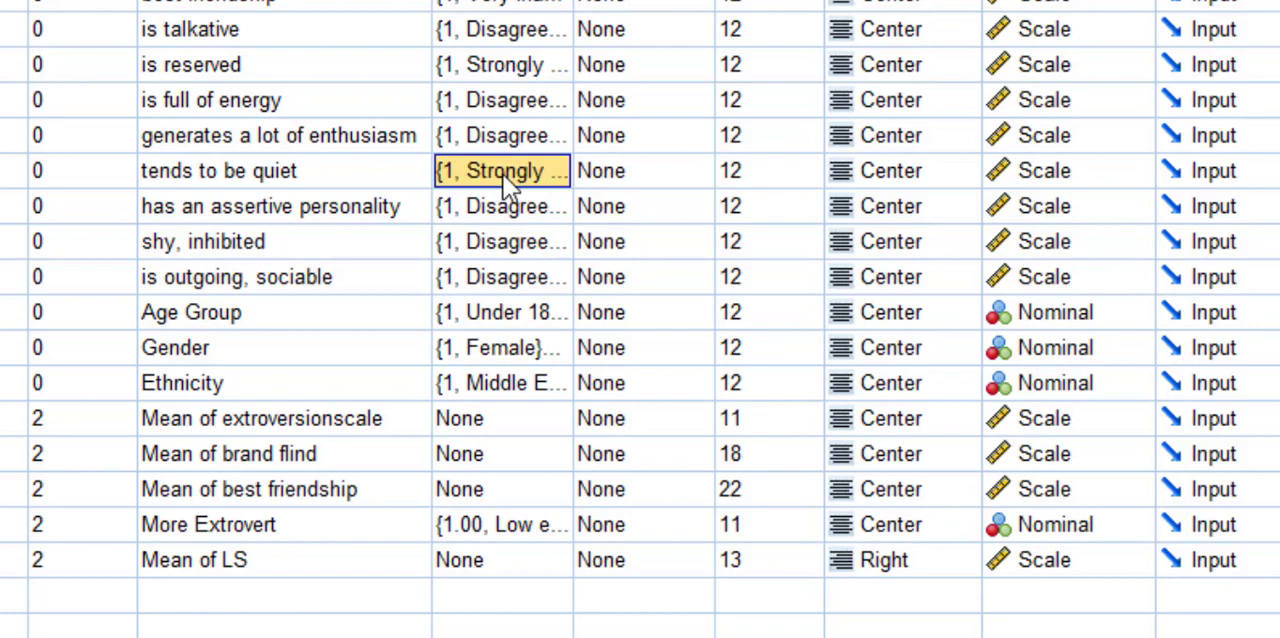
mouse_move(540, 255)
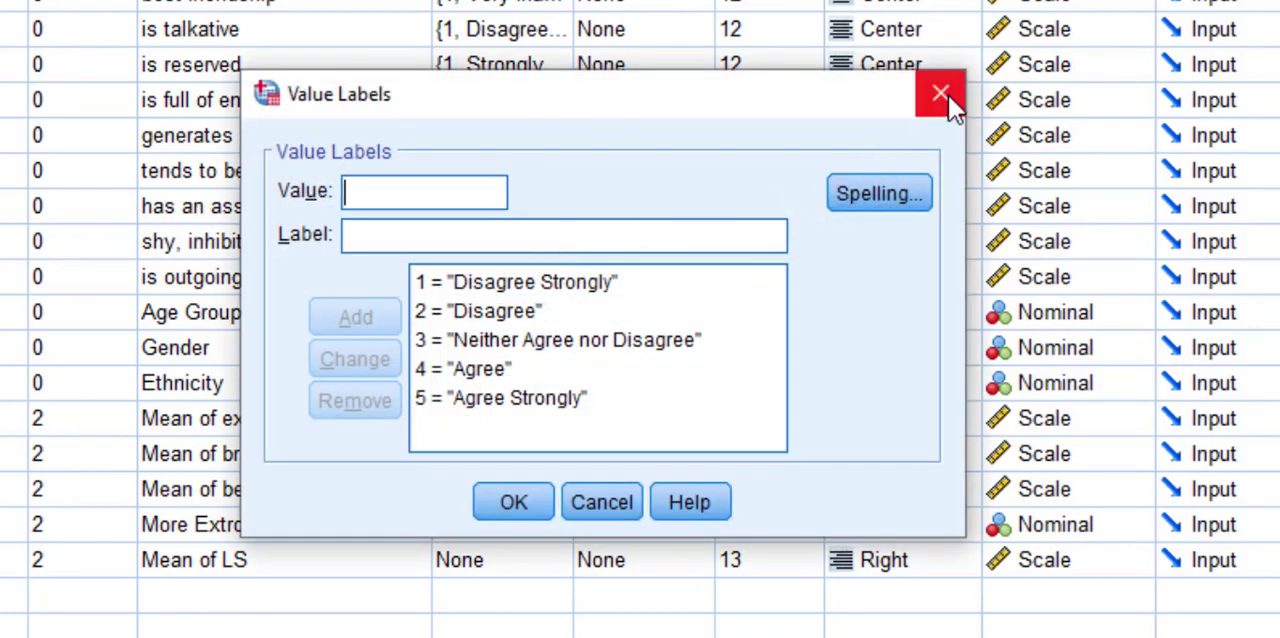
click(939, 92)
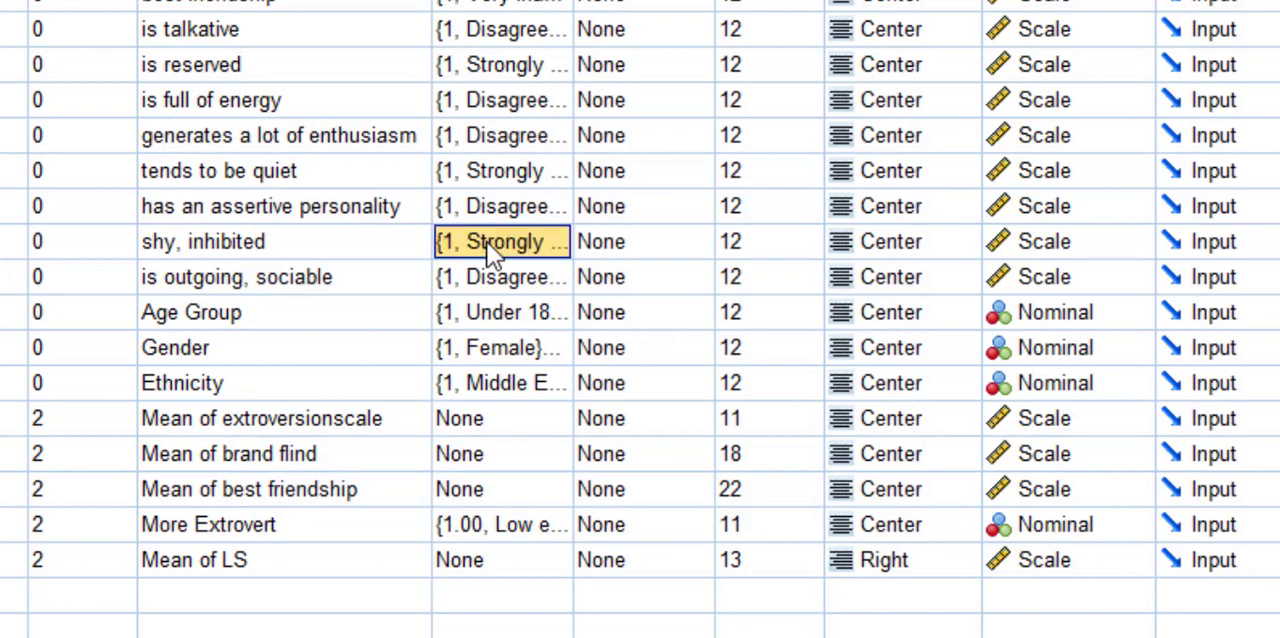
click(500, 206)
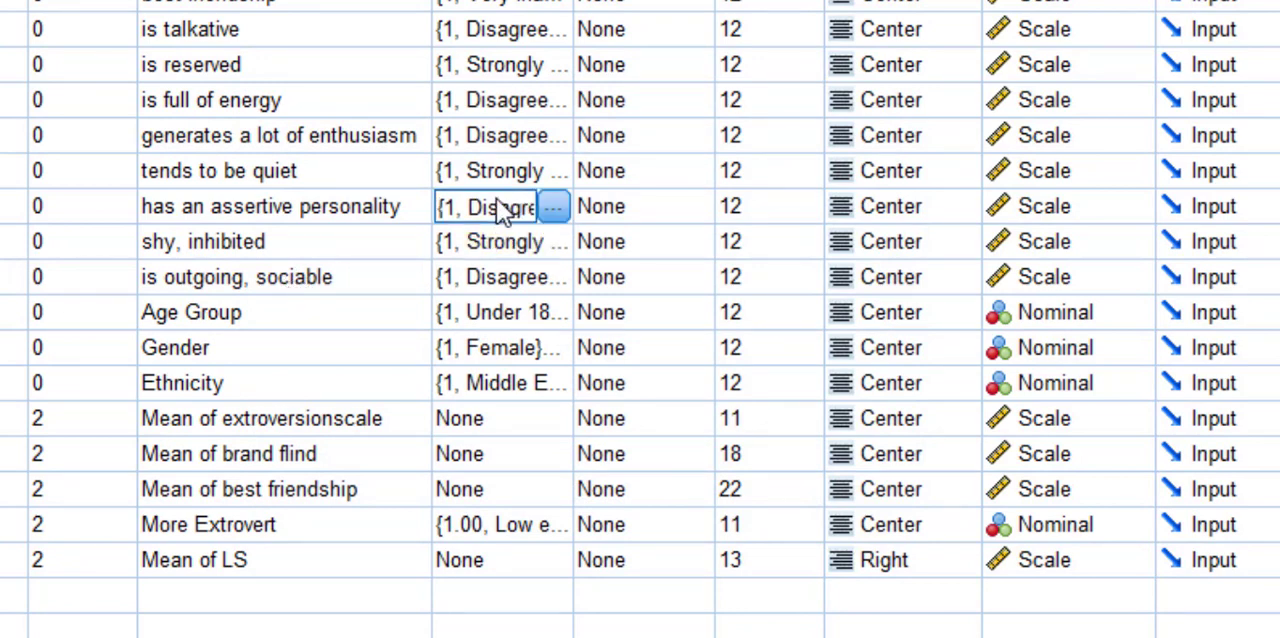
click(500, 135)
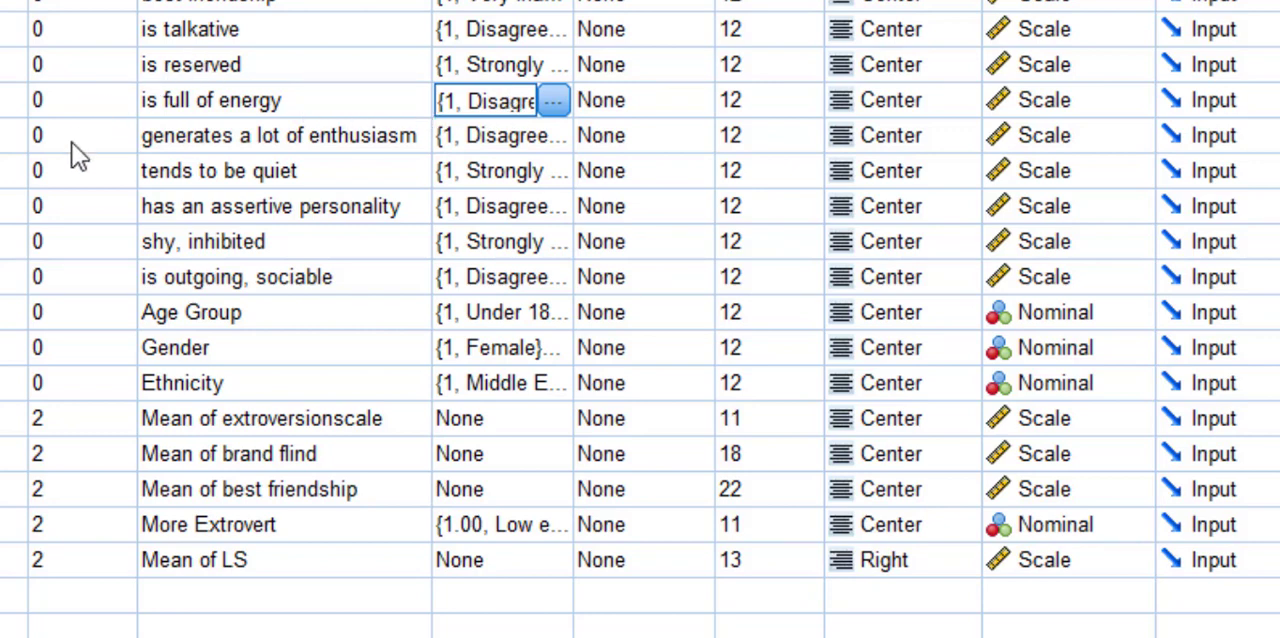
mouse_move(333, 95)
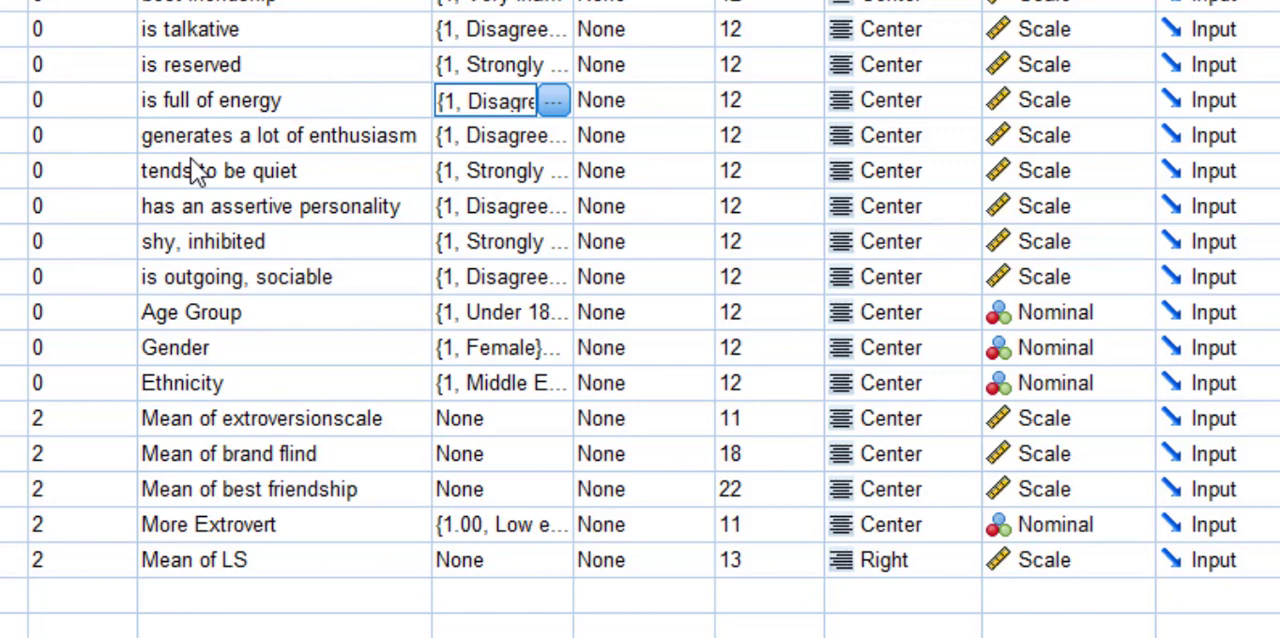
mouse_move(218, 178)
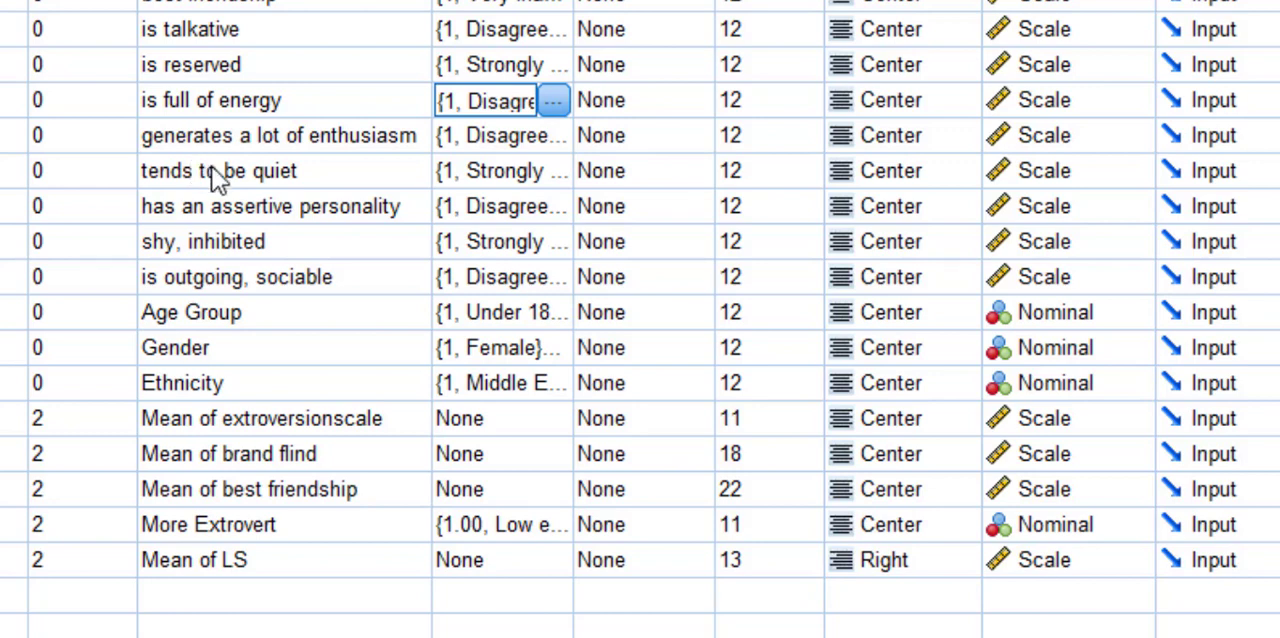